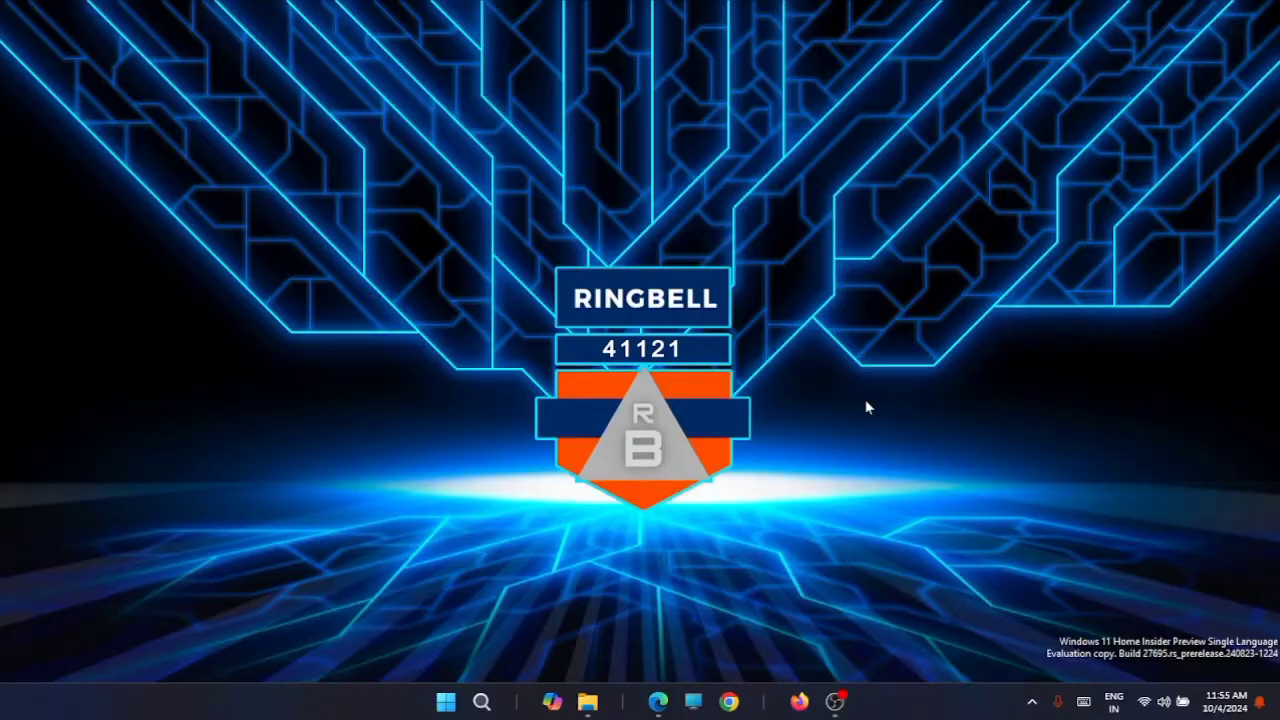
Open Settings on the System page and scroll down to the Recovery and Troubleshoot entries.
{"action": "left_click", "coordinate": [447, 701]}
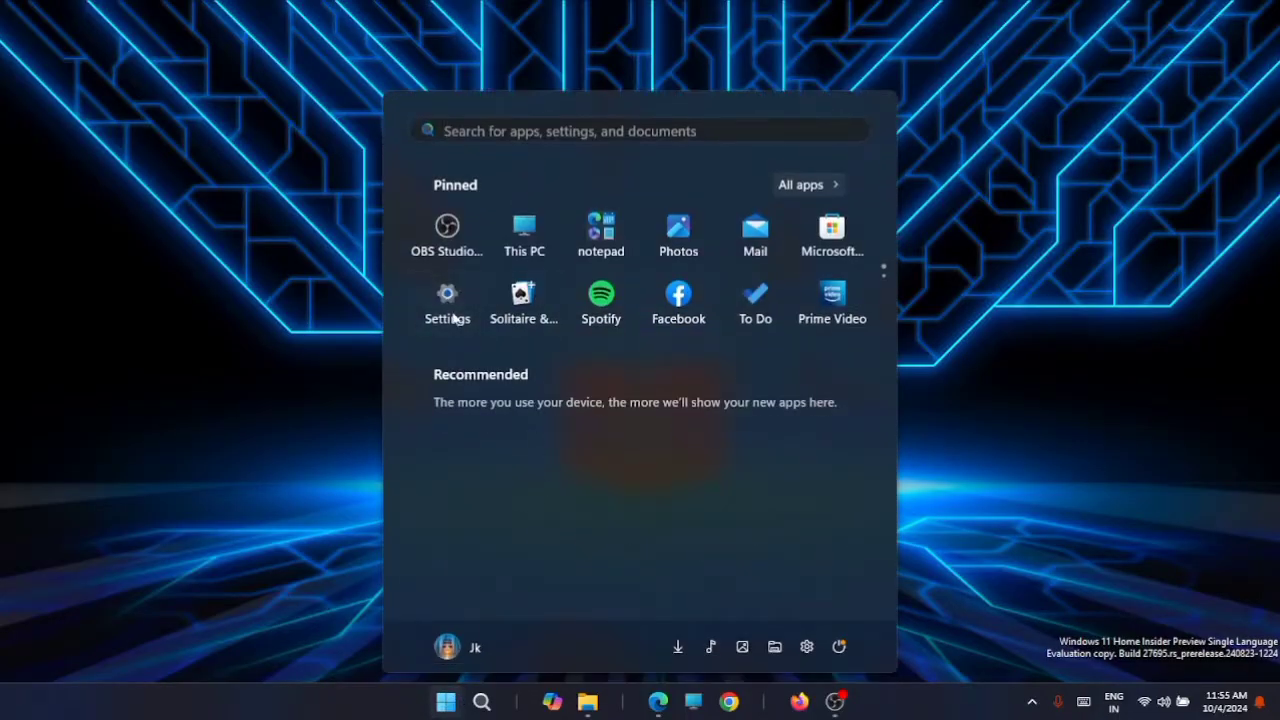
{"action": "left_click", "coordinate": [447, 300]}
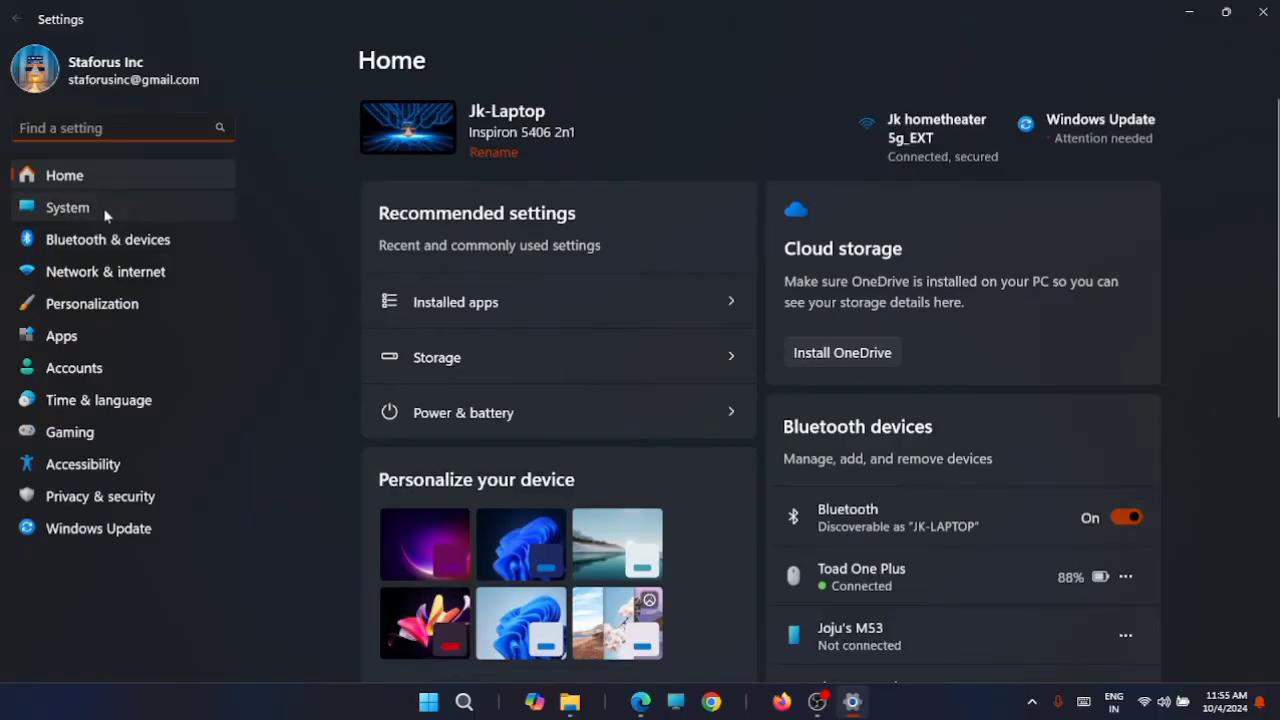
{"action": "left_click", "coordinate": [67, 207]}
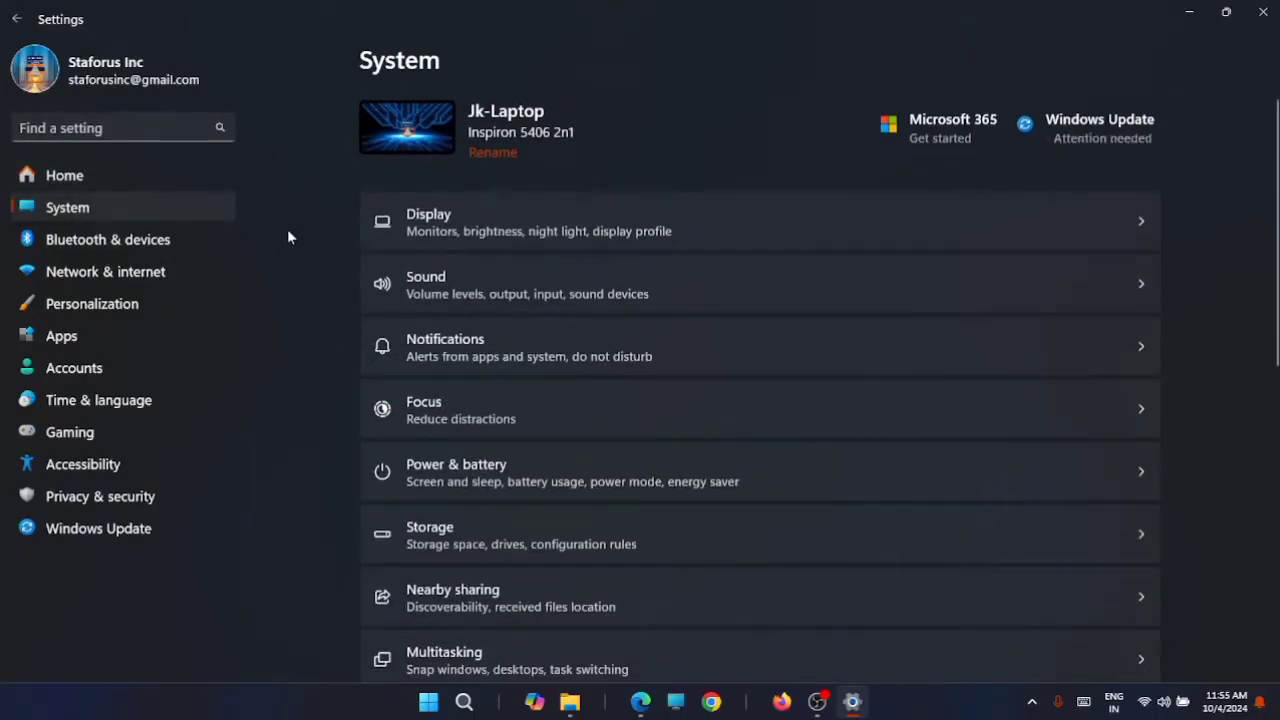
{"action": "scroll", "scroll_direction": "down", "scroll_amount": 3}
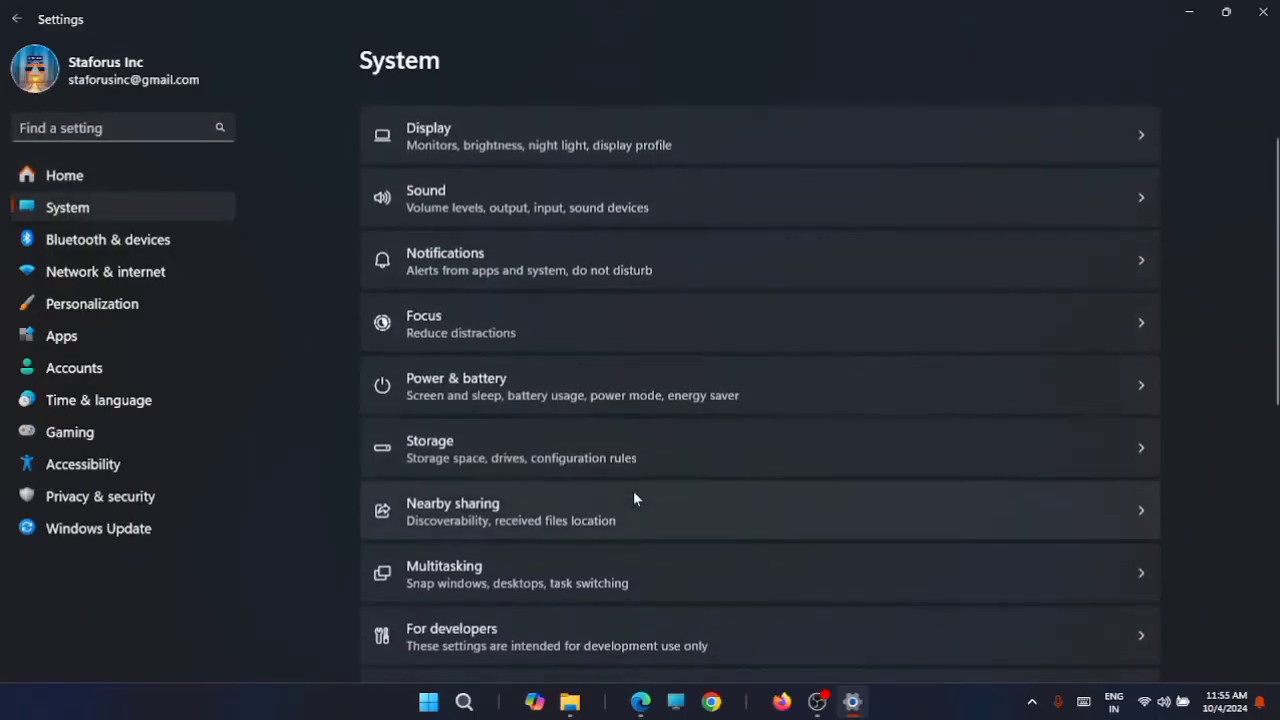
{"action": "scroll", "scroll_direction": "down", "scroll_amount": 3}
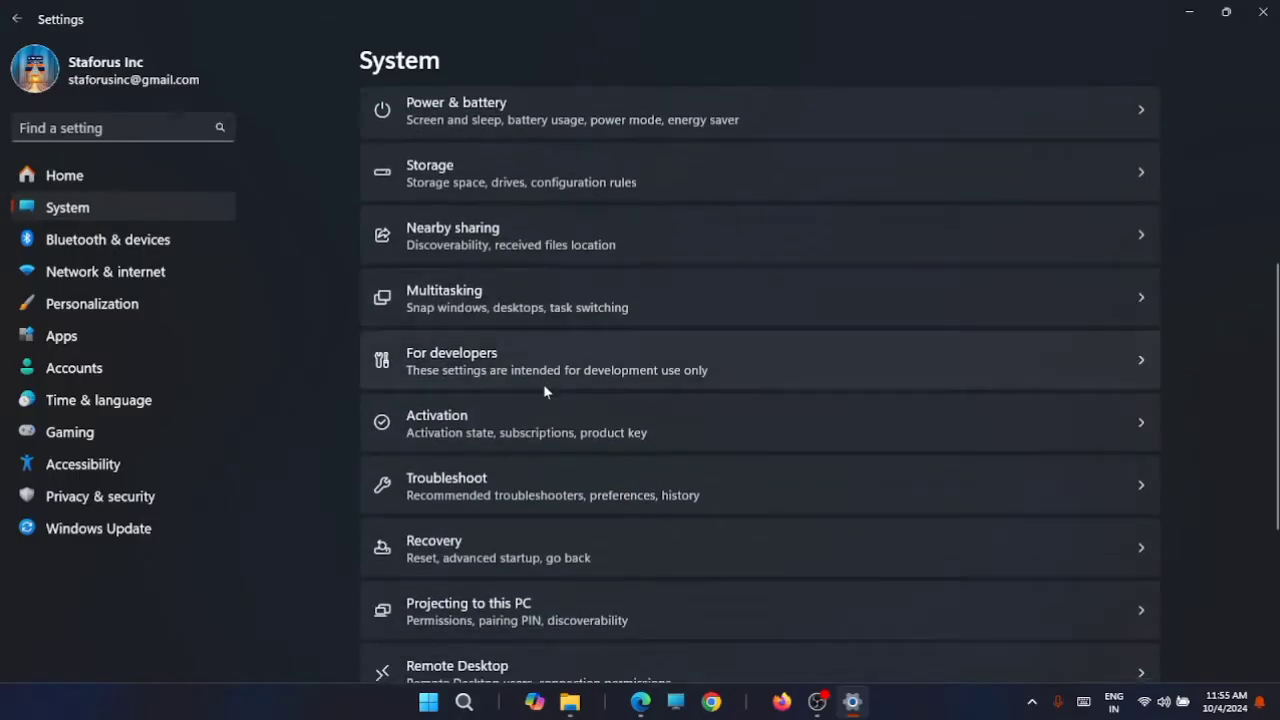
{"action": "scroll", "scroll_direction": "down", "scroll_amount": 3}
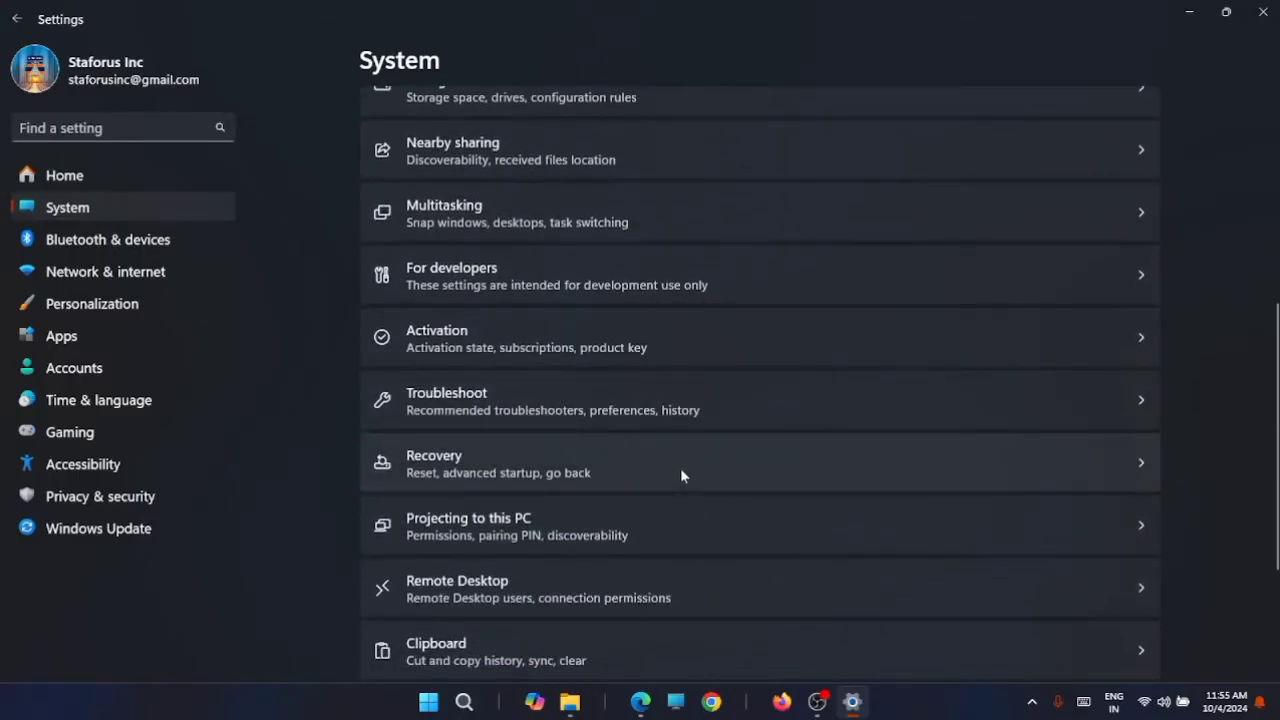
{"action": "mouse_move", "coordinate": [742, 473]}
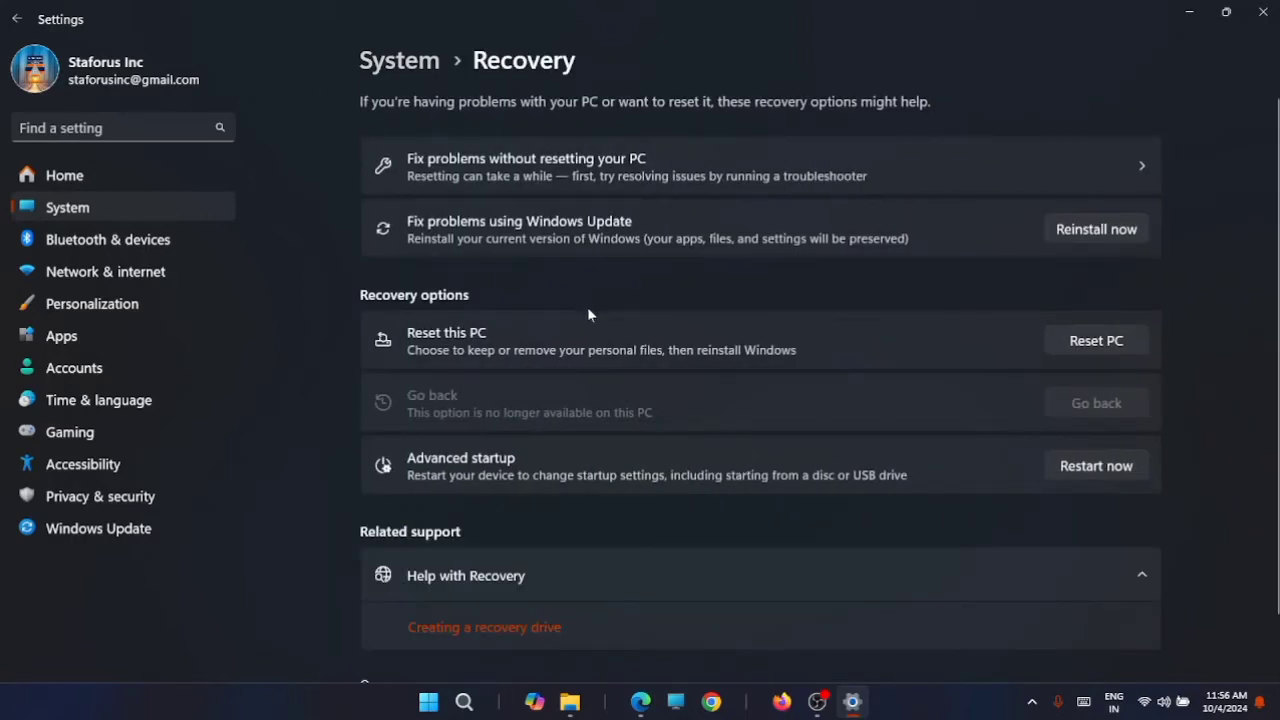
{"action": "mouse_move", "coordinate": [1096, 466]}
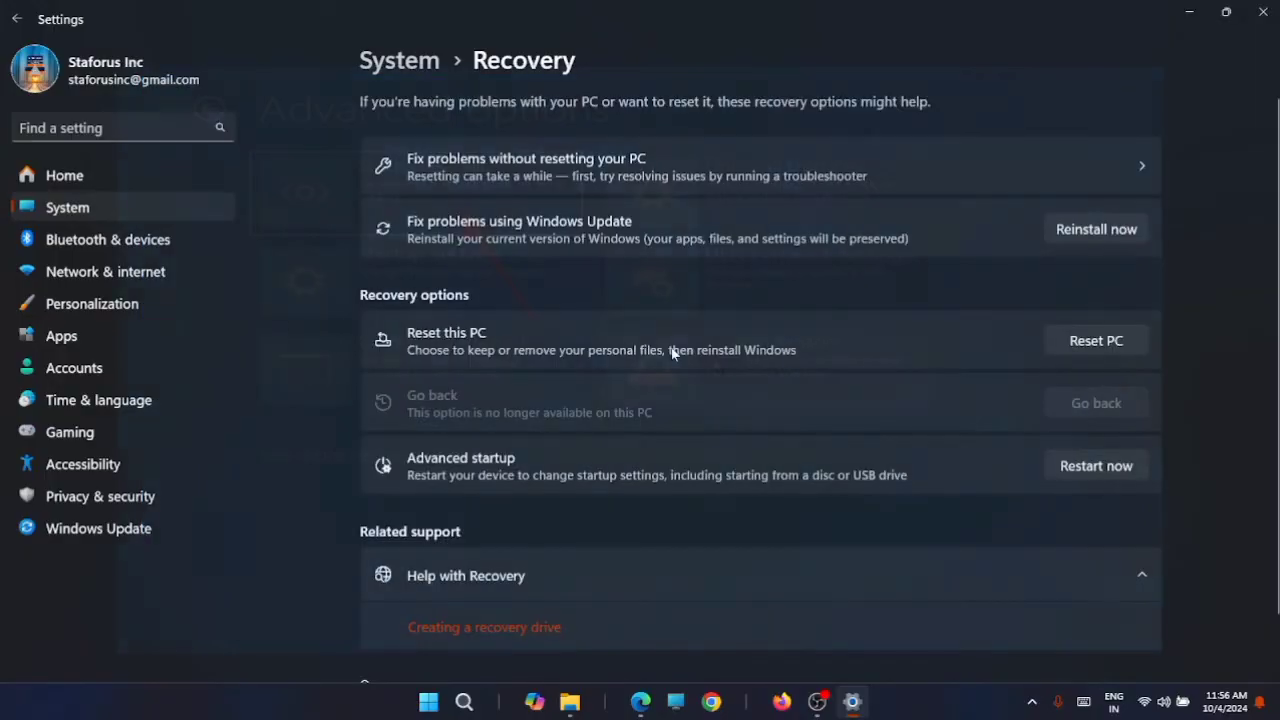
Open the Recovery page showing Reset this PC and Advanced startup.
{"action": "left_click", "coordinate": [1095, 465]}
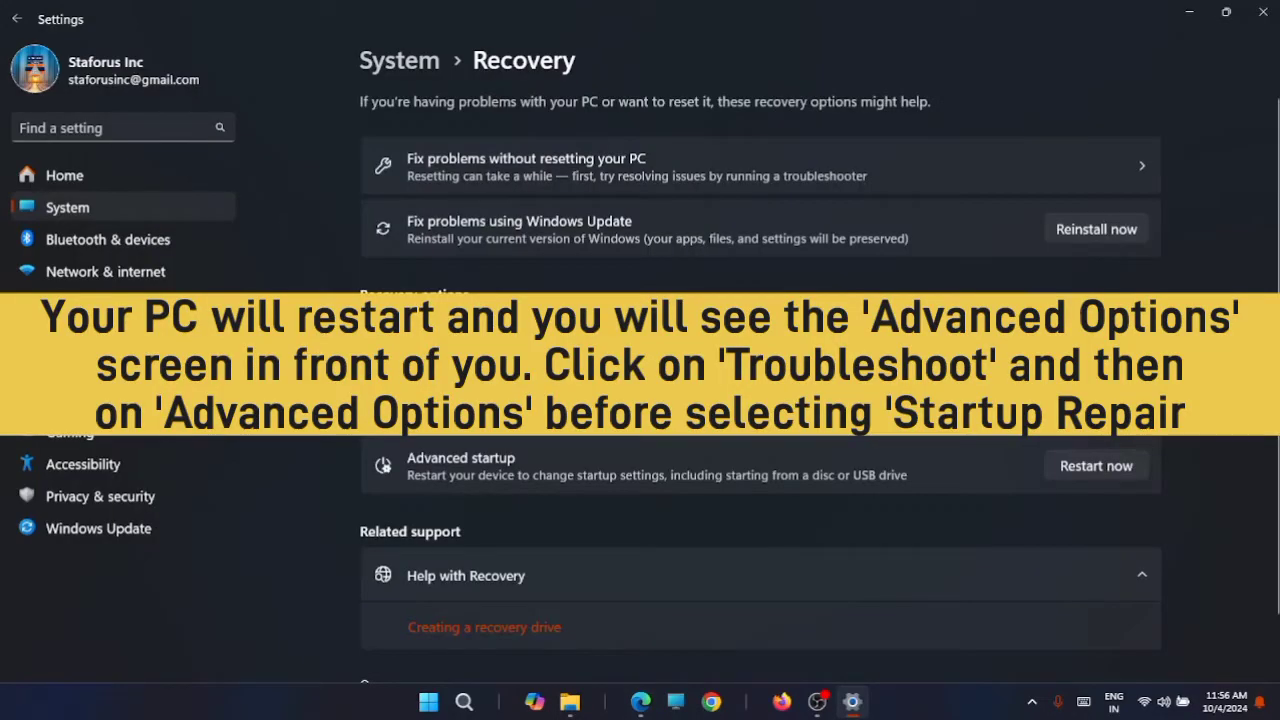
{"action": "mouse_move", "coordinate": [725, 515]}
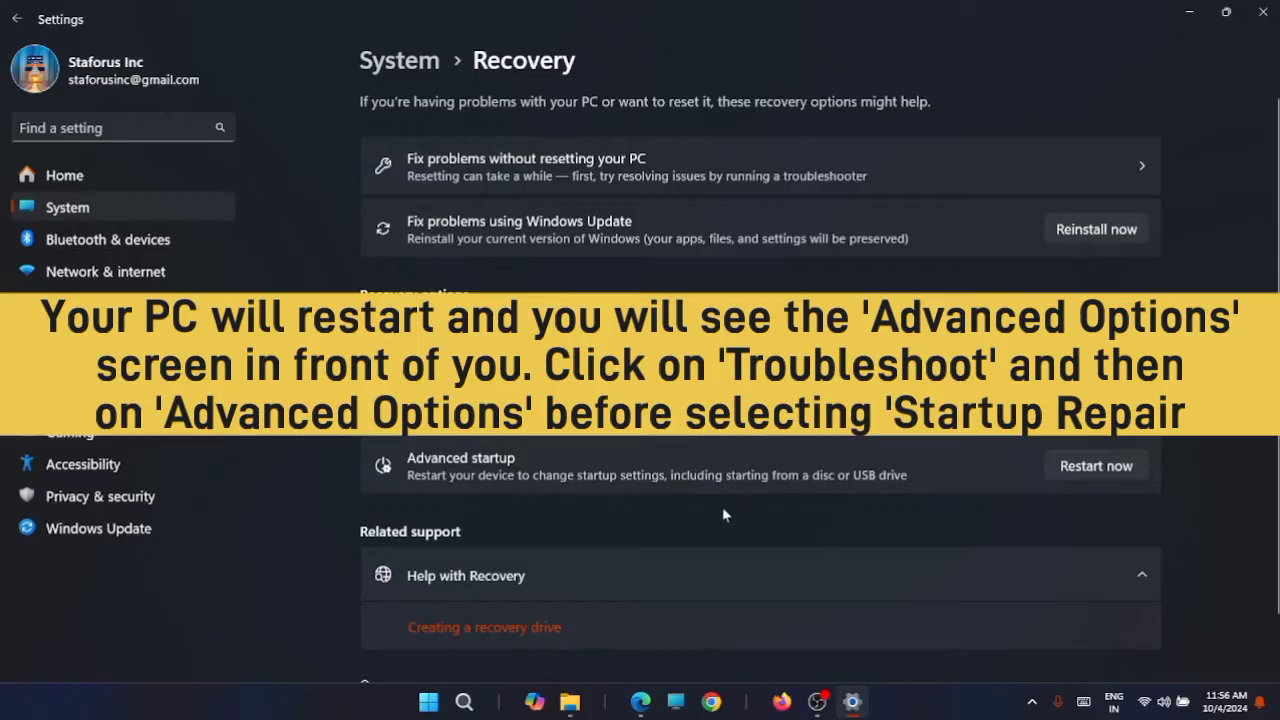
{"action": "mouse_move", "coordinate": [850, 502]}
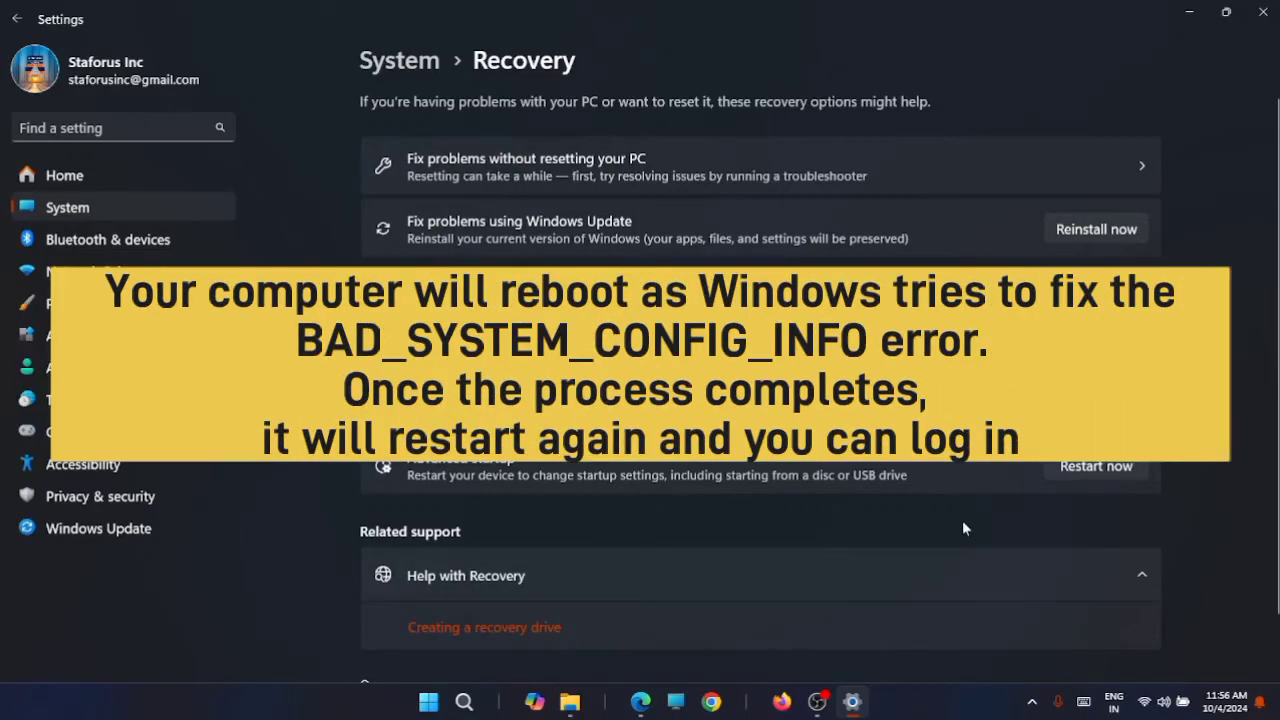
{"action": "mouse_move", "coordinate": [928, 510]}
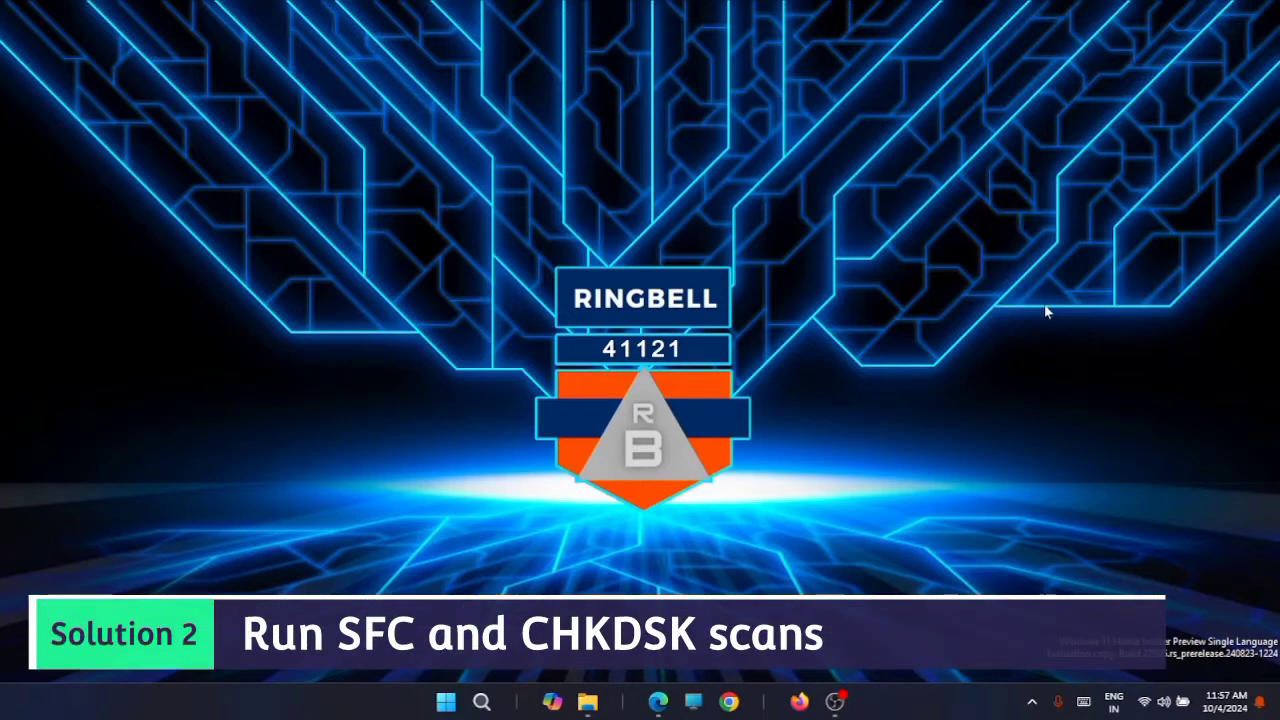
{"action": "mouse_move", "coordinate": [1063, 341]}
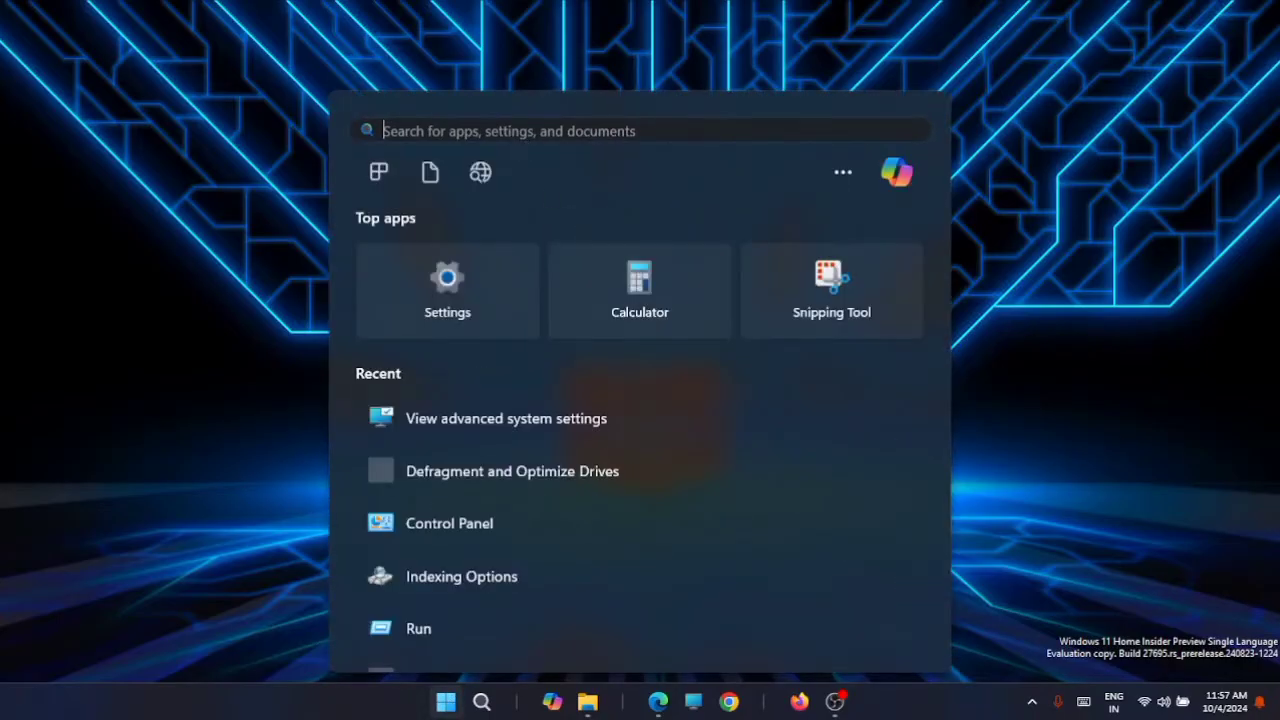
Search 'cmd' in Start and run Command Prompt as administrator.
{"action": "type", "text": "cmd"}
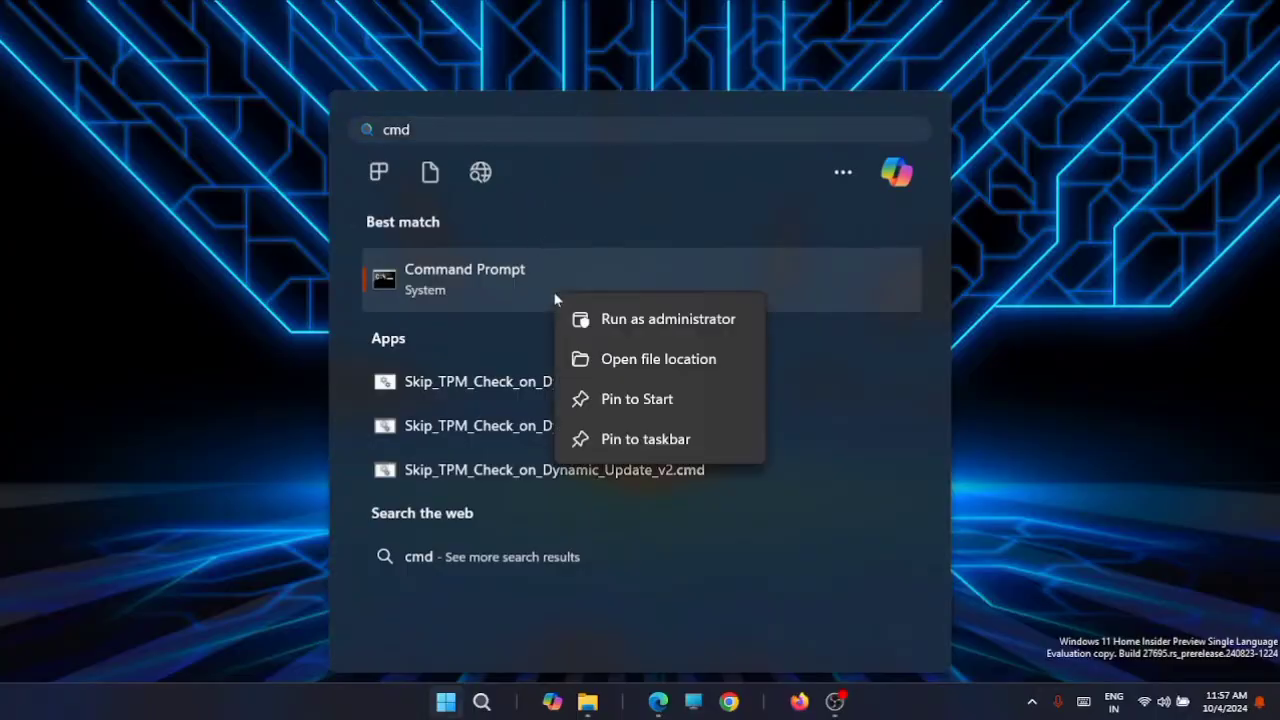
{"action": "left_click", "coordinate": [667, 318]}
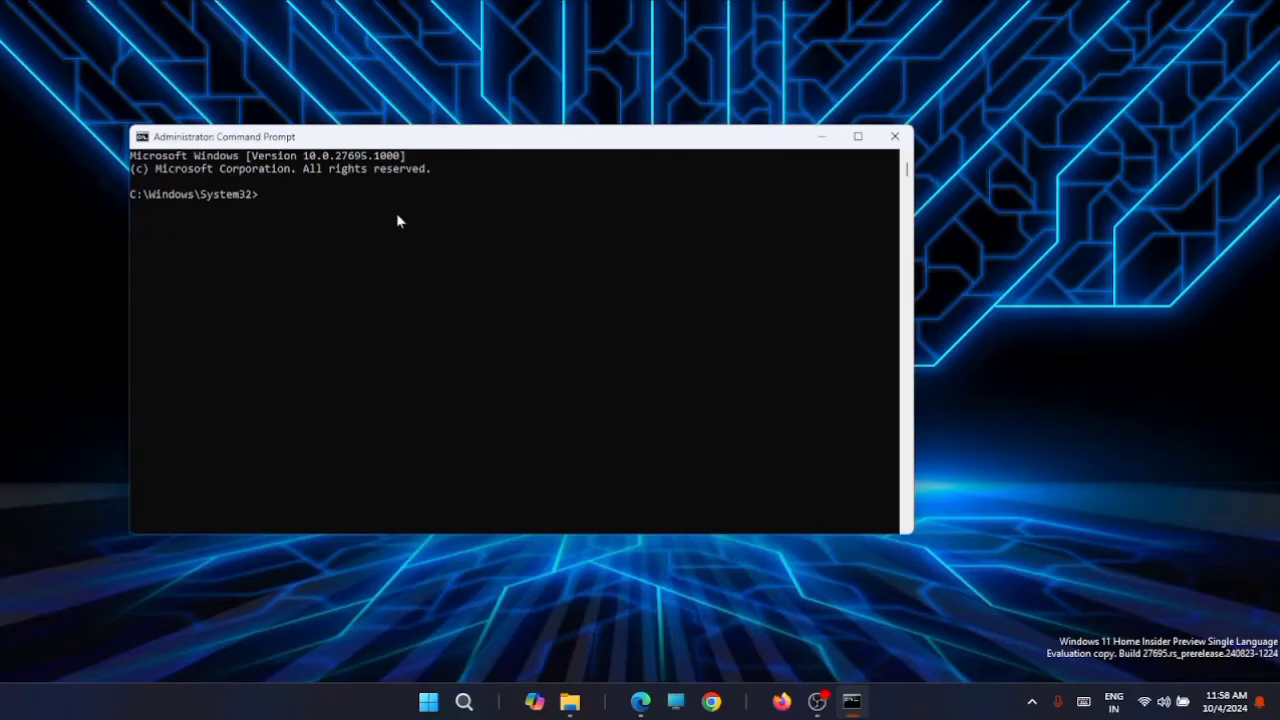
Run 'DISM /online /cleanup-image /restorehealth' and 'sfc /scannow' until both complete.
{"action": "type", "text": "DISM /online /cleanup-image /restorehealth"}
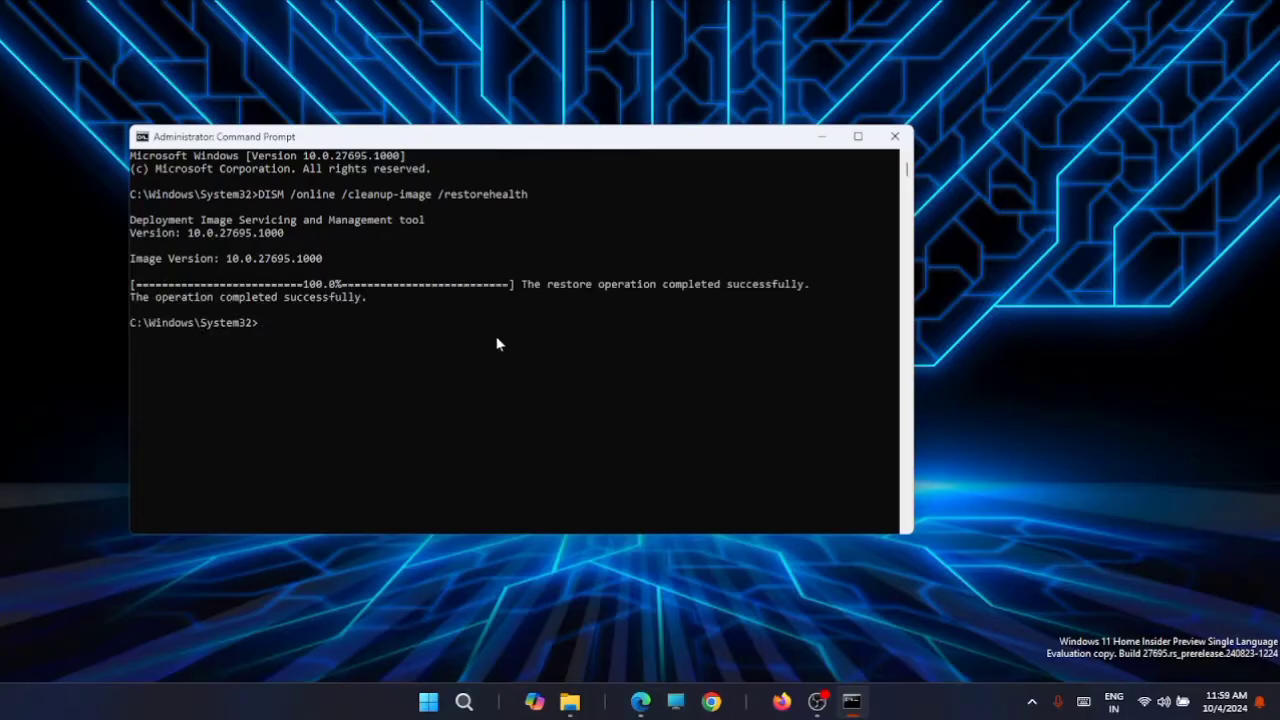
{"action": "type", "text": "sfc /scannow"}
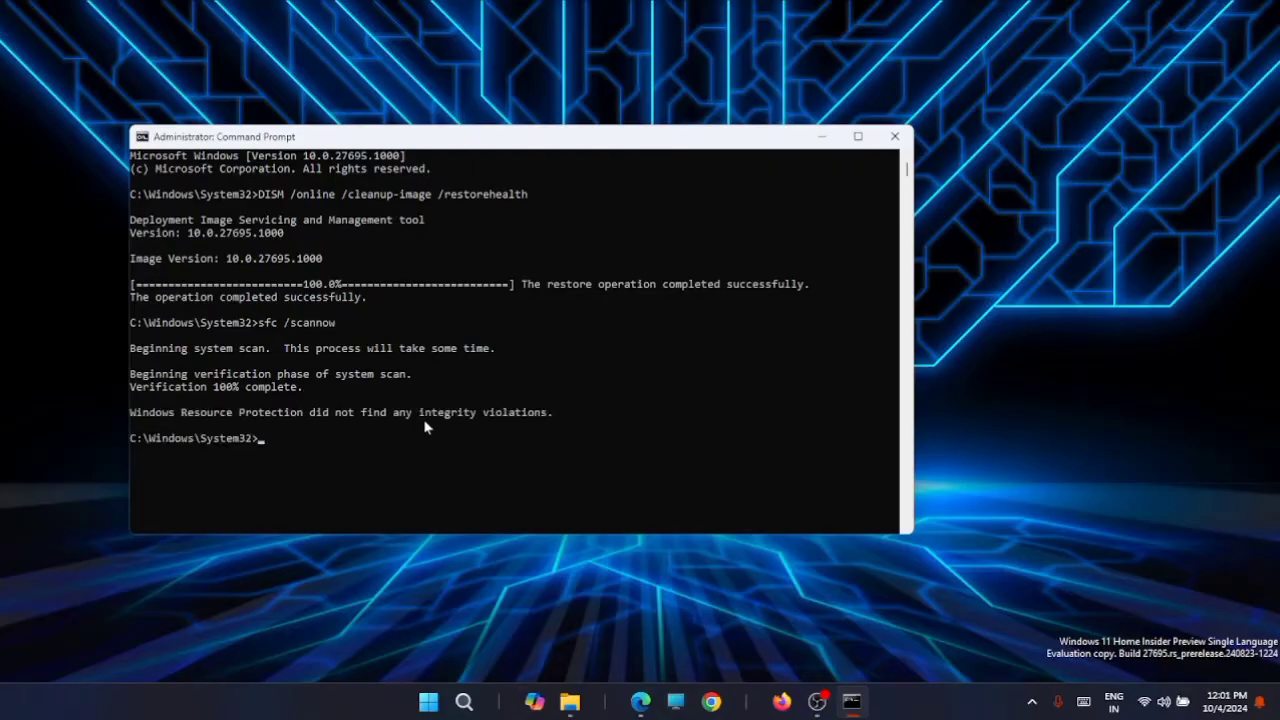
{"action": "mouse_move", "coordinate": [303, 449]}
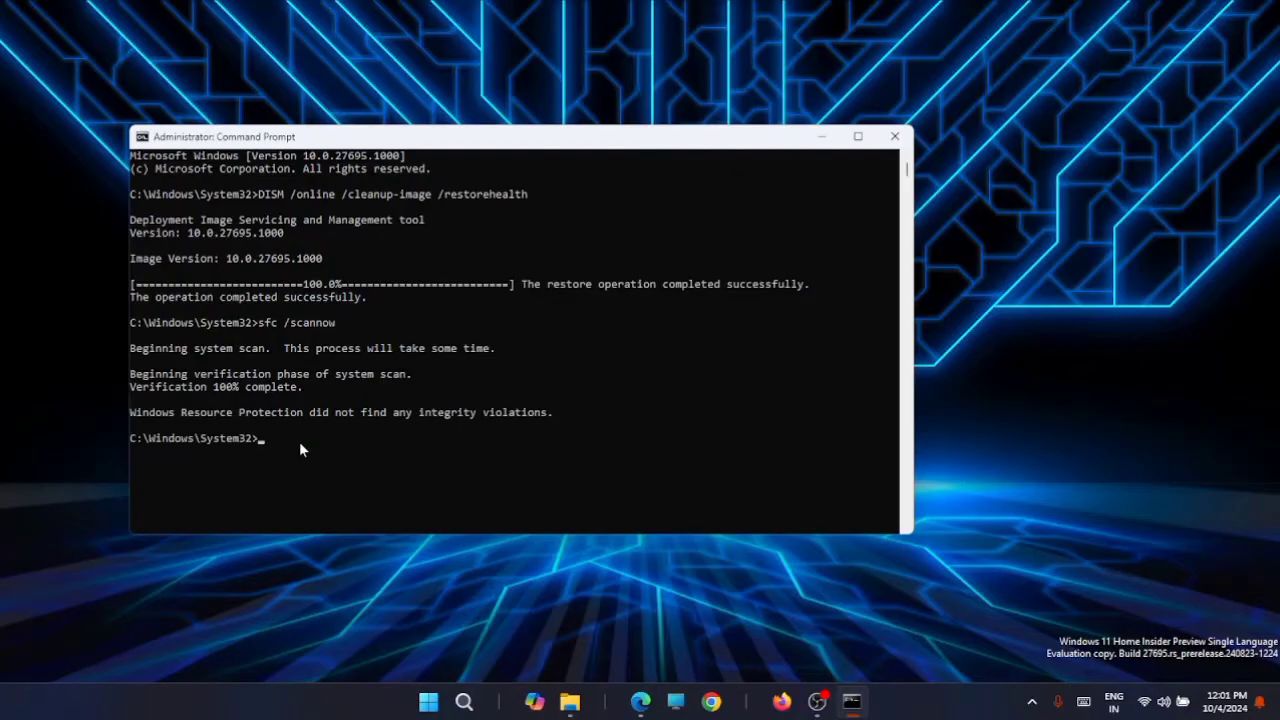
Schedule a 'chkdsk /r' disk check for next restart and close Command Prompt.
{"action": "type", "text": "chkdsk /r"}
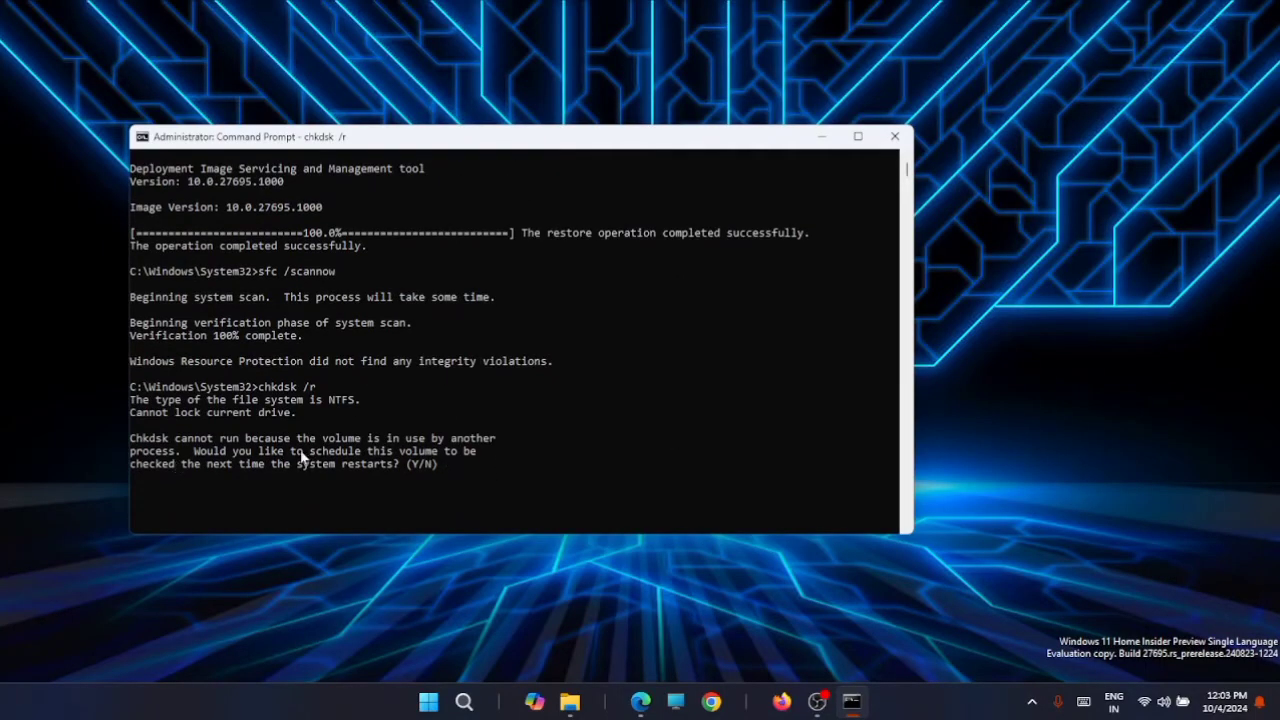
{"action": "mouse_move", "coordinate": [218, 469]}
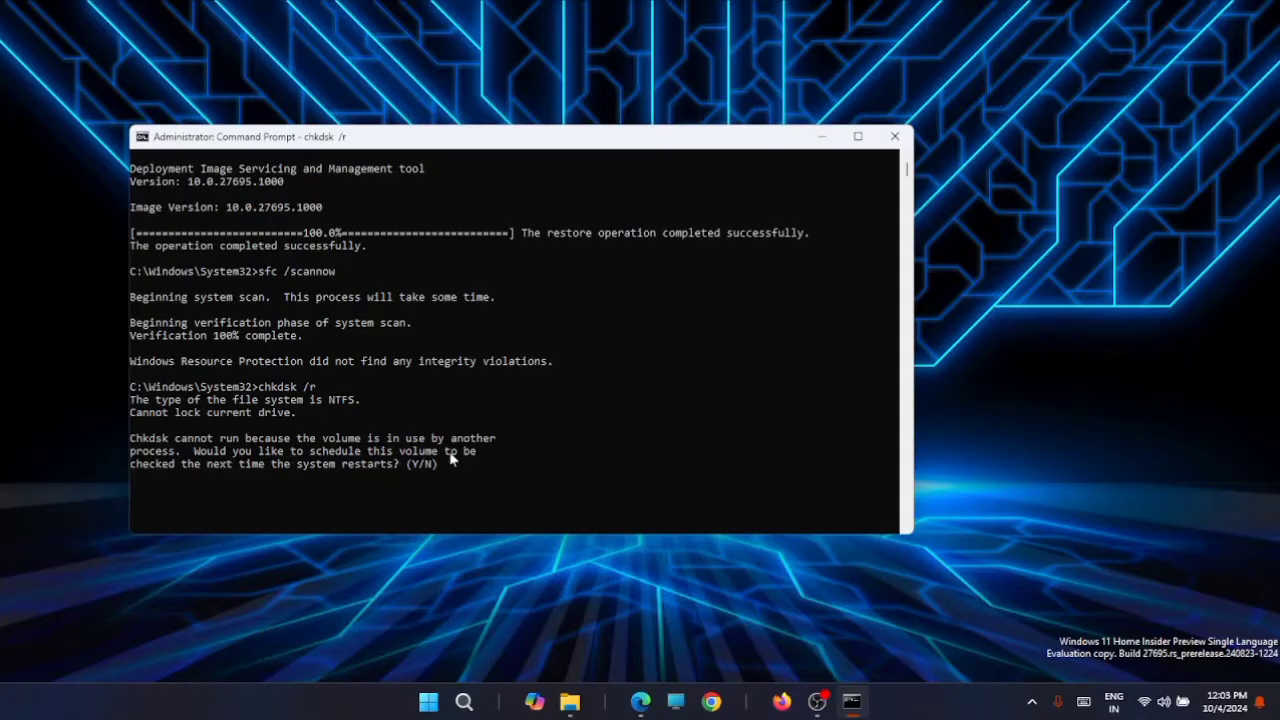
{"action": "mouse_move", "coordinate": [318, 481]}
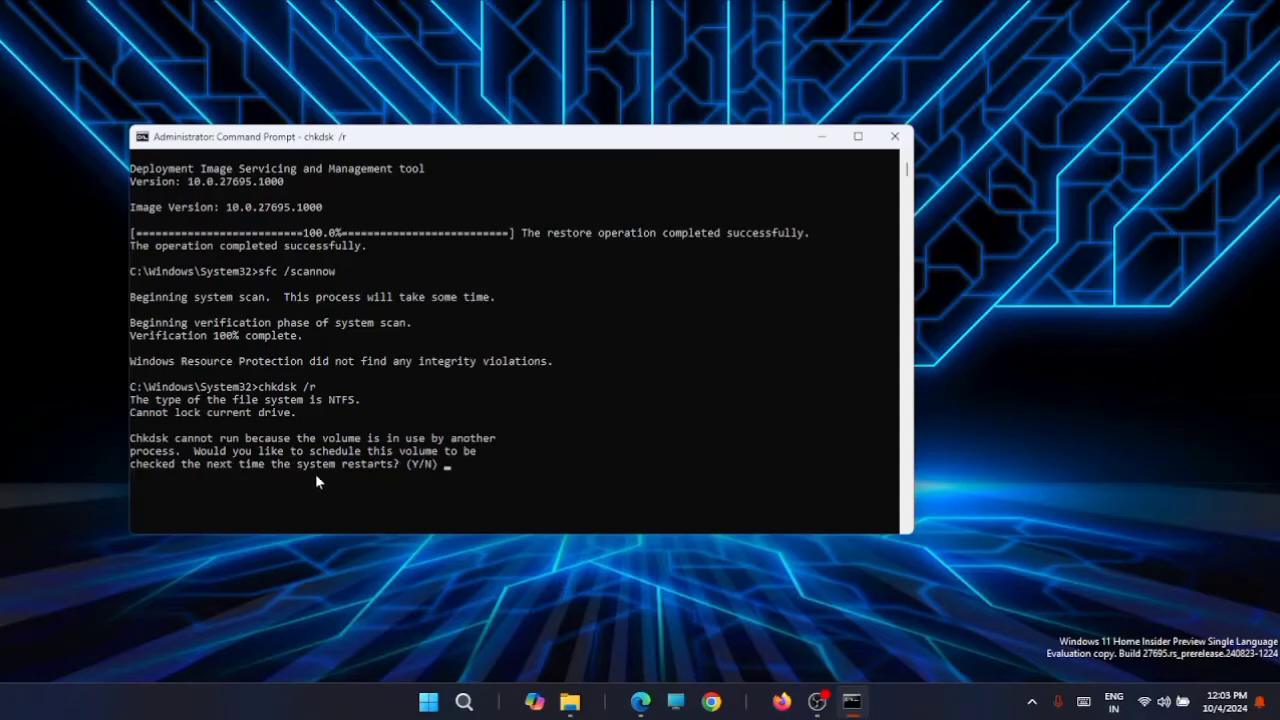
{"action": "mouse_move", "coordinate": [594, 464]}
{"action": "type", "text": "y"}
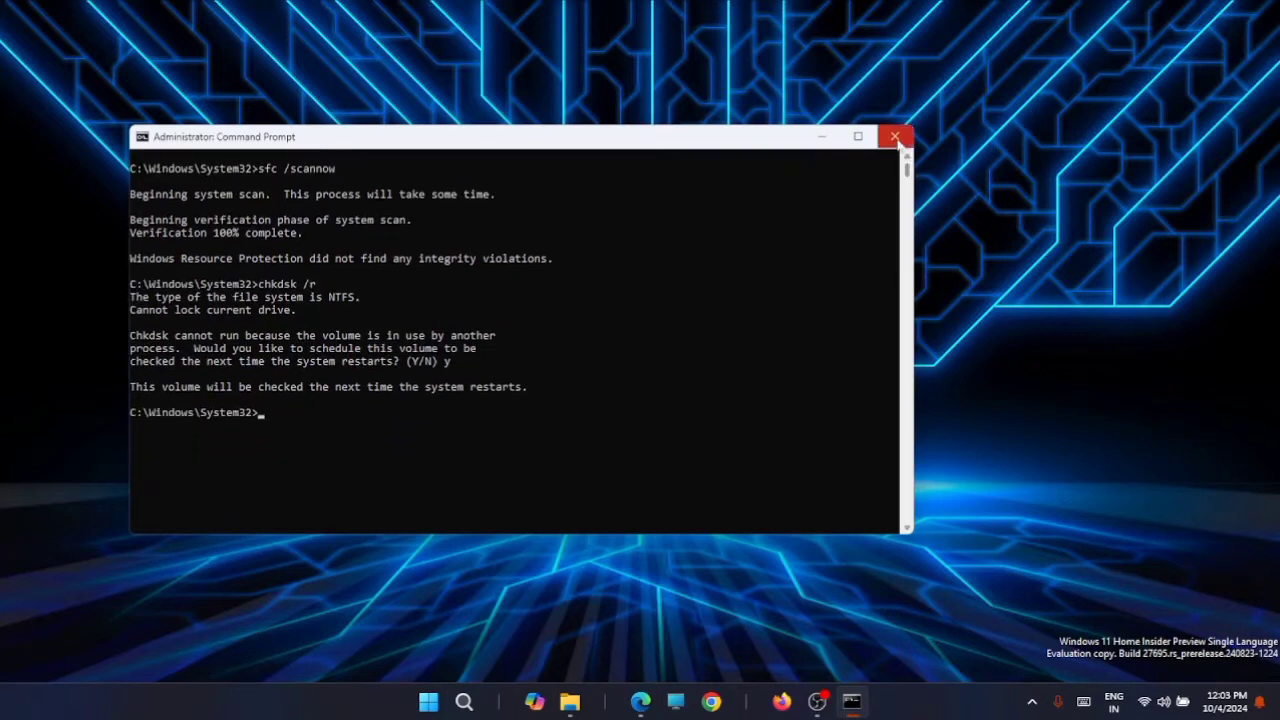
{"action": "left_click", "coordinate": [894, 136]}
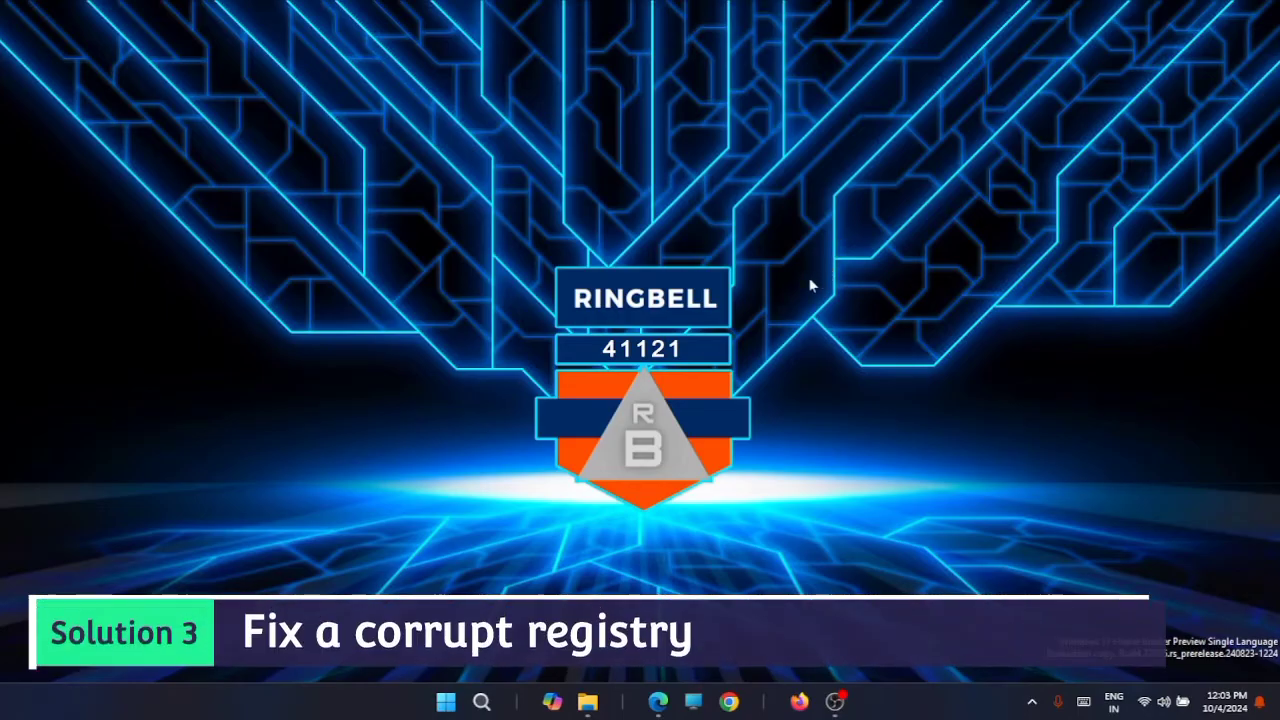
{"action": "mouse_move", "coordinate": [765, 300]}
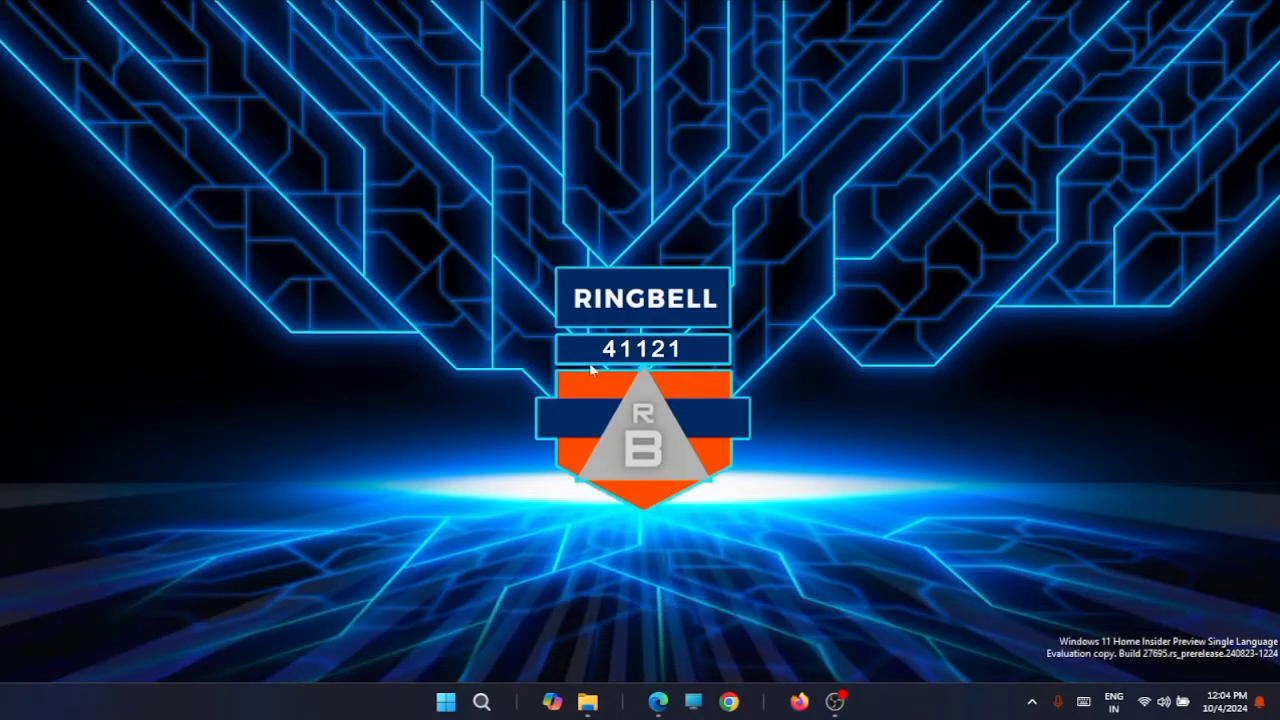
{"action": "mouse_move", "coordinate": [805, 303]}
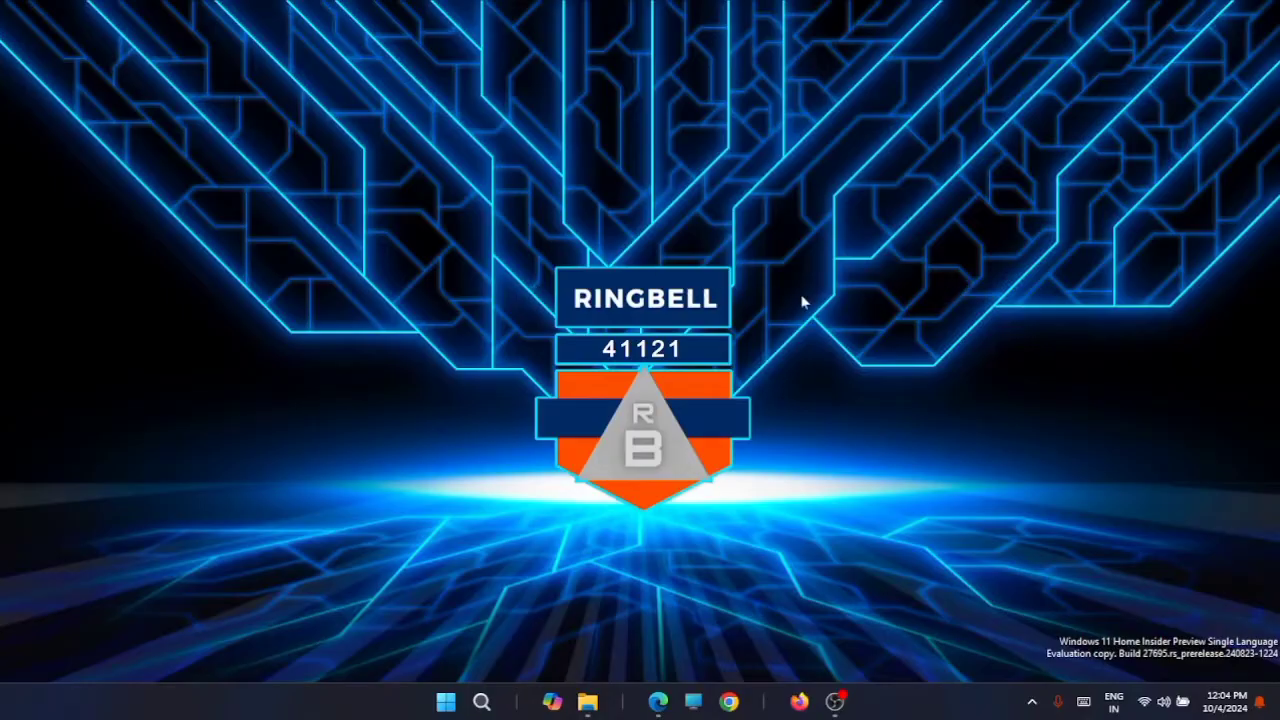
{"action": "mouse_move", "coordinate": [351, 293]}
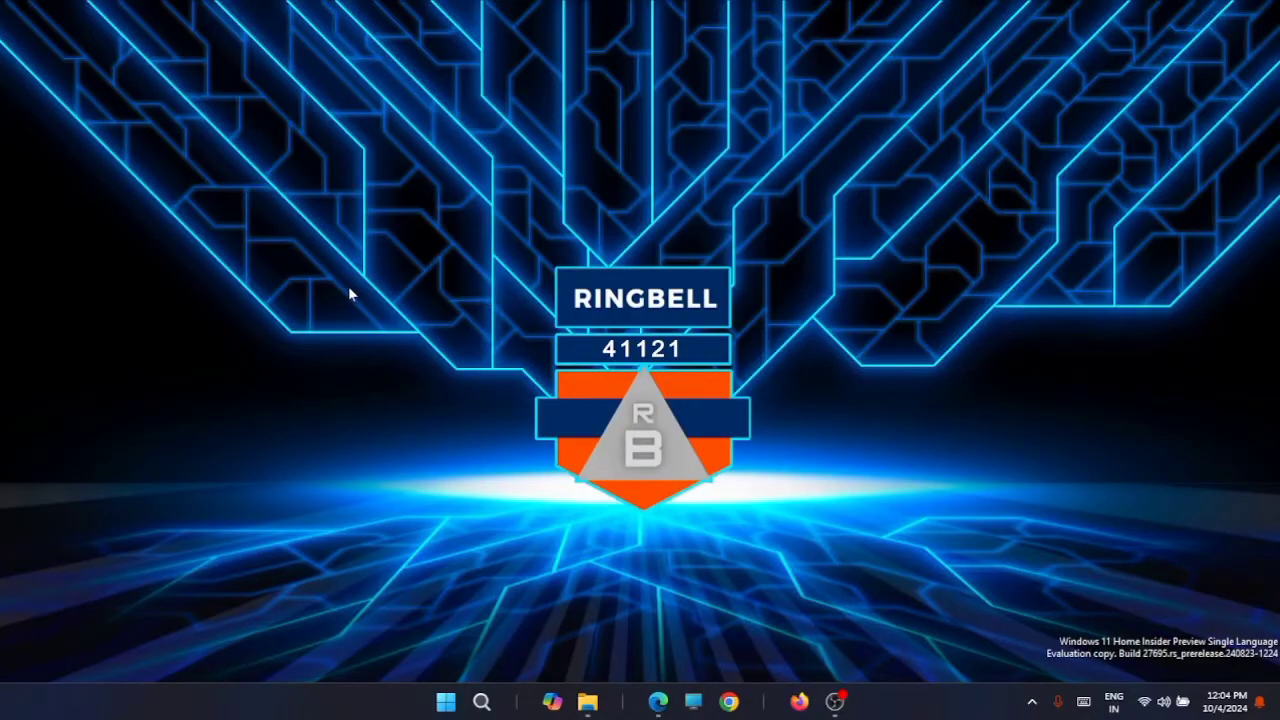
{"action": "mouse_move", "coordinate": [742, 303]}
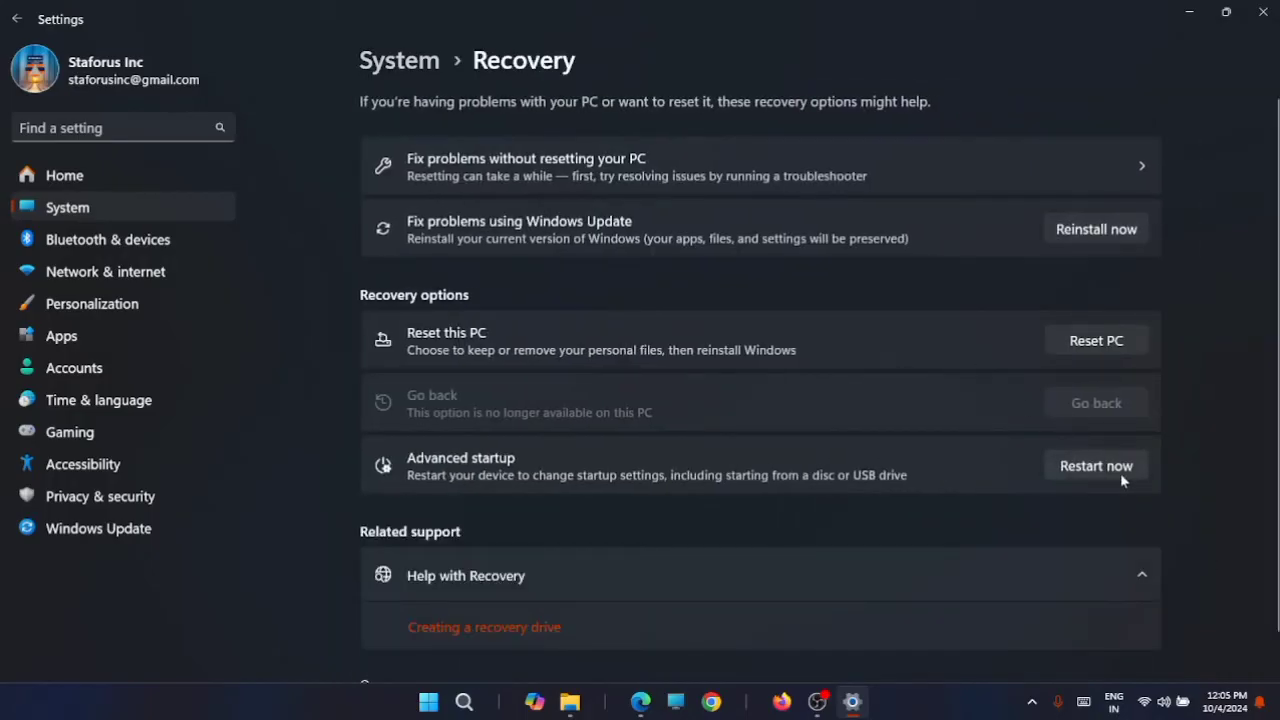
{"action": "mouse_move", "coordinate": [825, 378]}
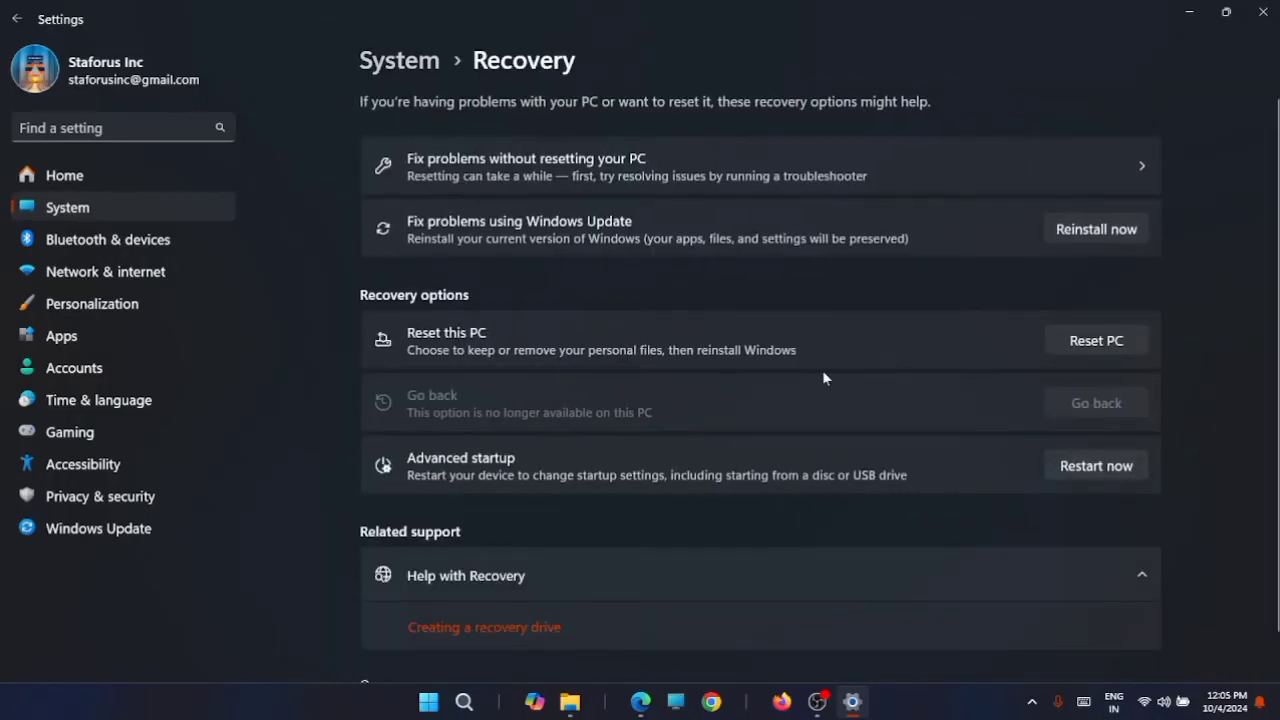
{"action": "mouse_move", "coordinate": [1078, 413]}
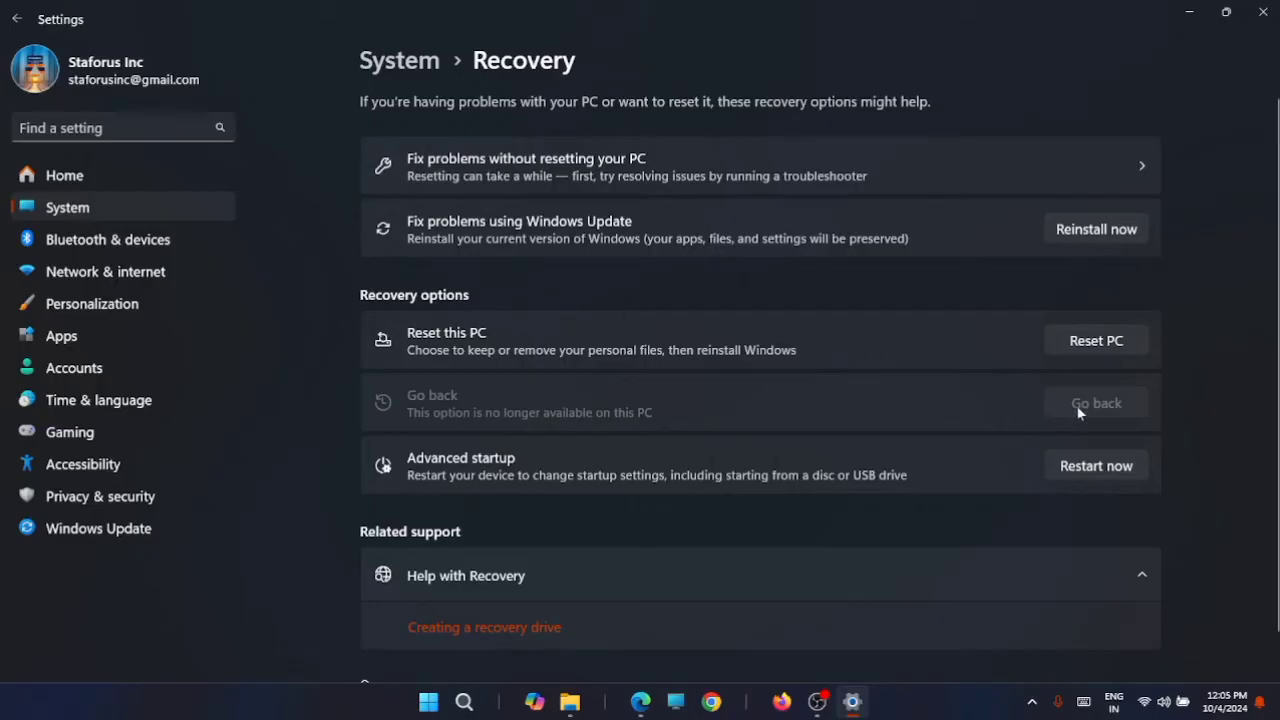
Review System > Recovery, then show the RegBack registry copy commands in Command Prompt.
{"action": "left_click", "coordinate": [1095, 465]}
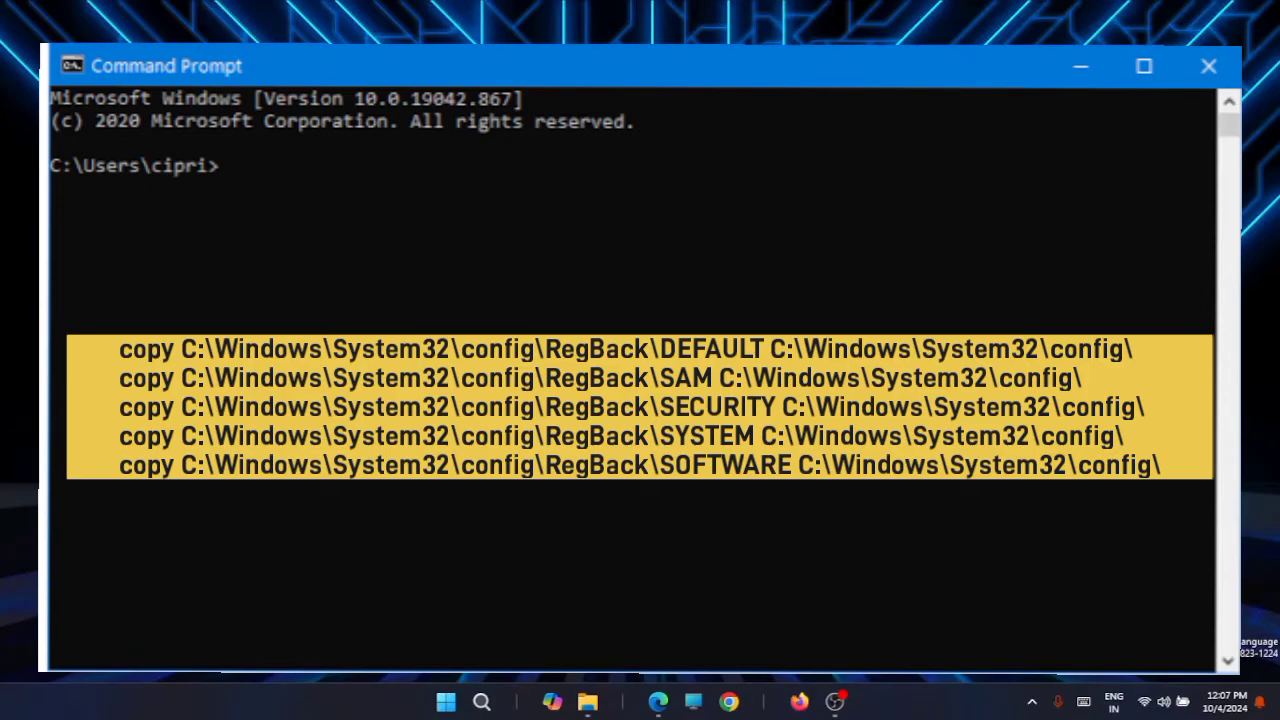
Close the Command Prompt window holding the registry copy commands.
{"action": "left_click", "coordinate": [1208, 66]}
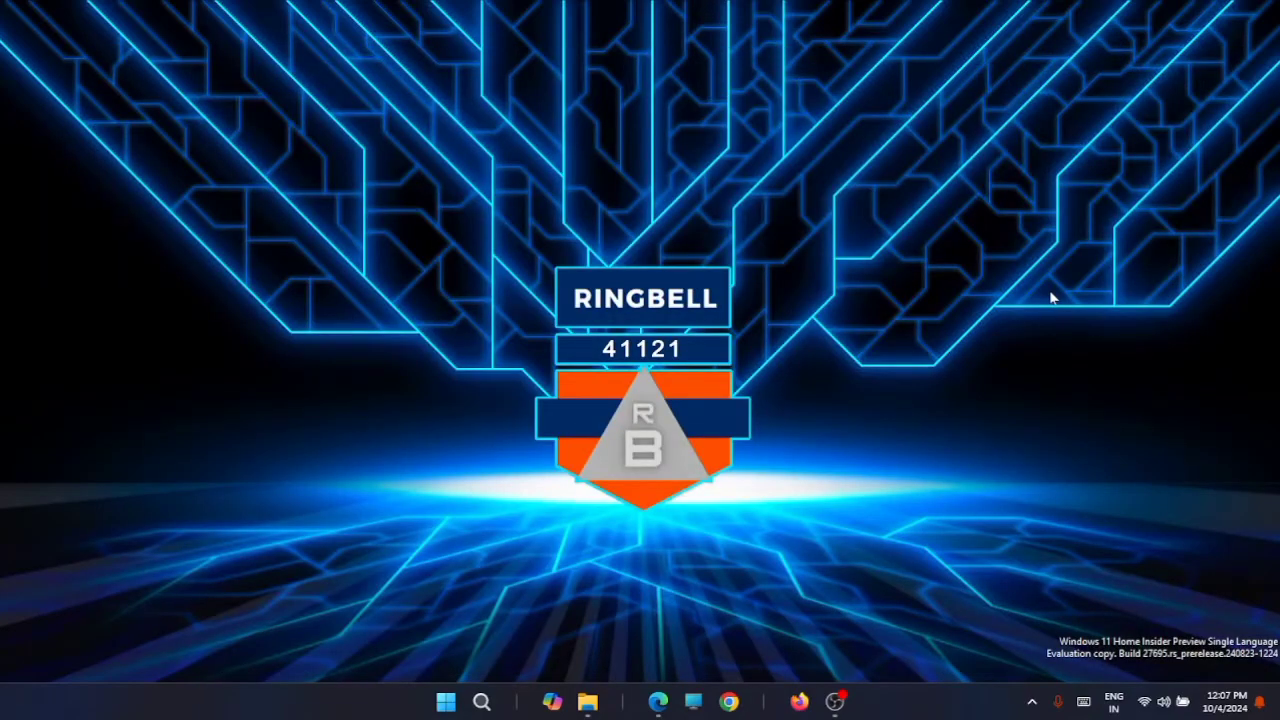
{"action": "mouse_move", "coordinate": [783, 329]}
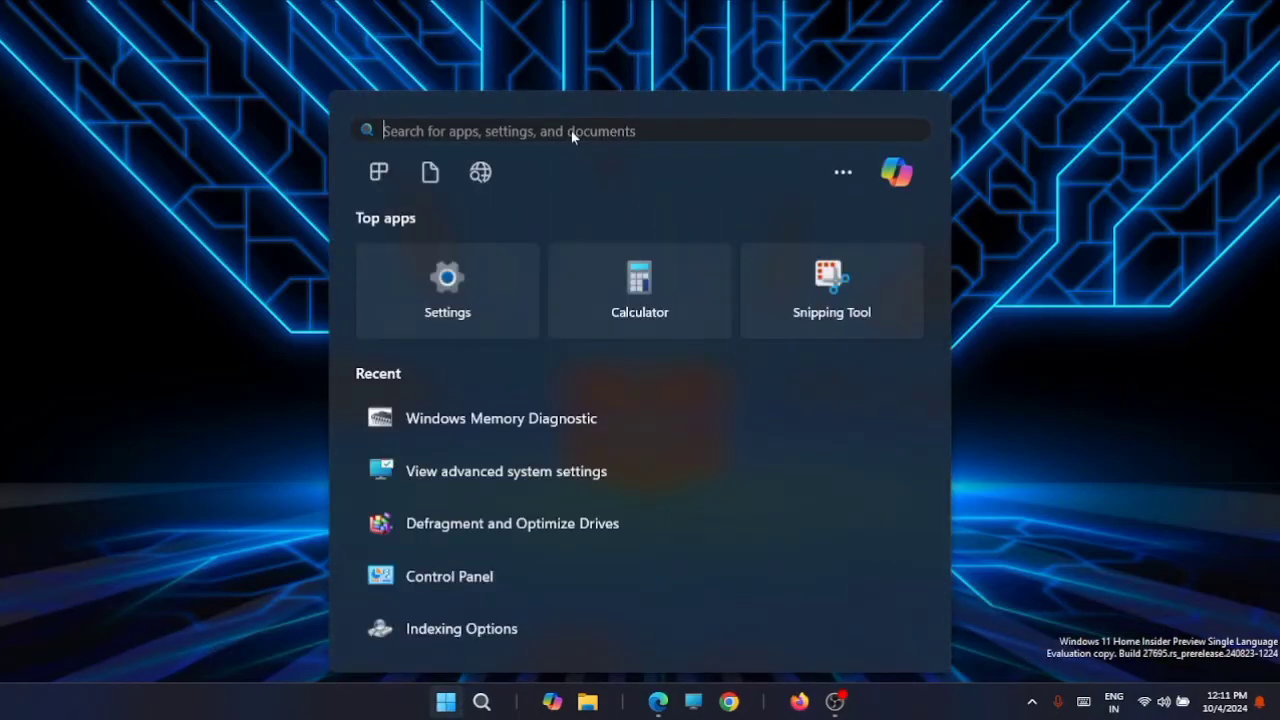
Search 'me' in Start and run Windows Memory Diagnostic as administrator.
{"action": "type", "text": "me"}
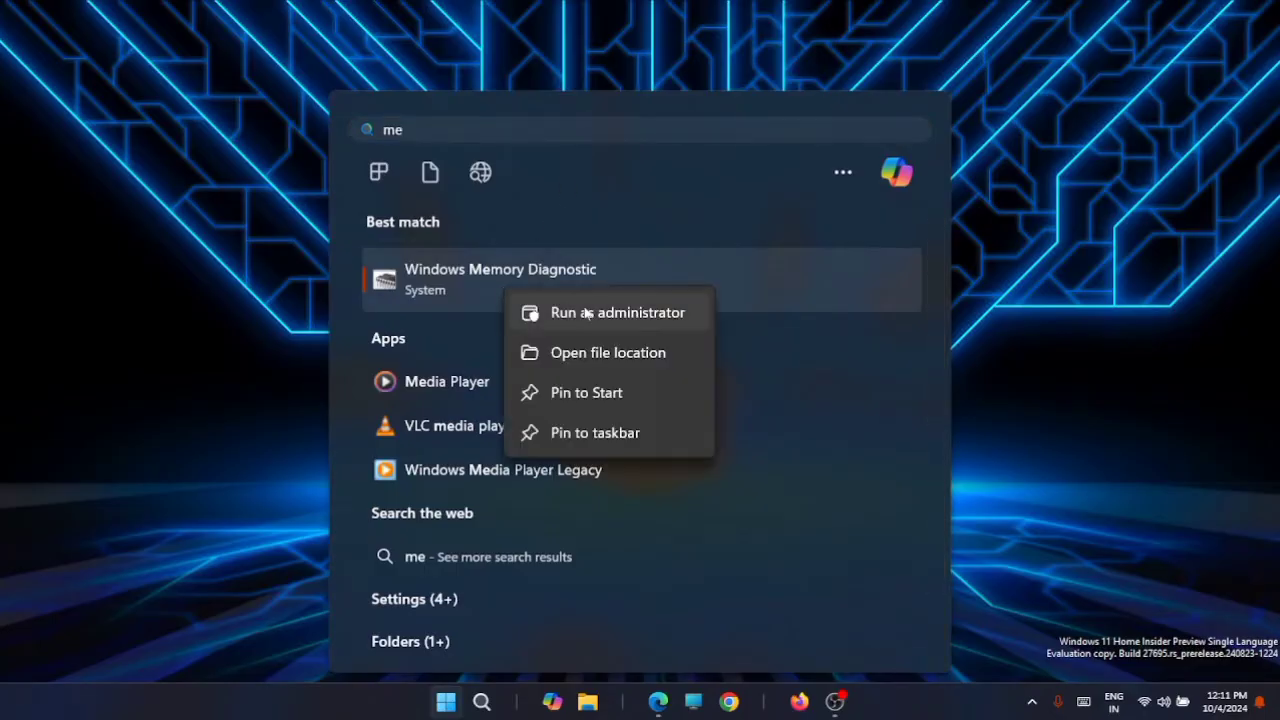
{"action": "left_click", "coordinate": [617, 312]}
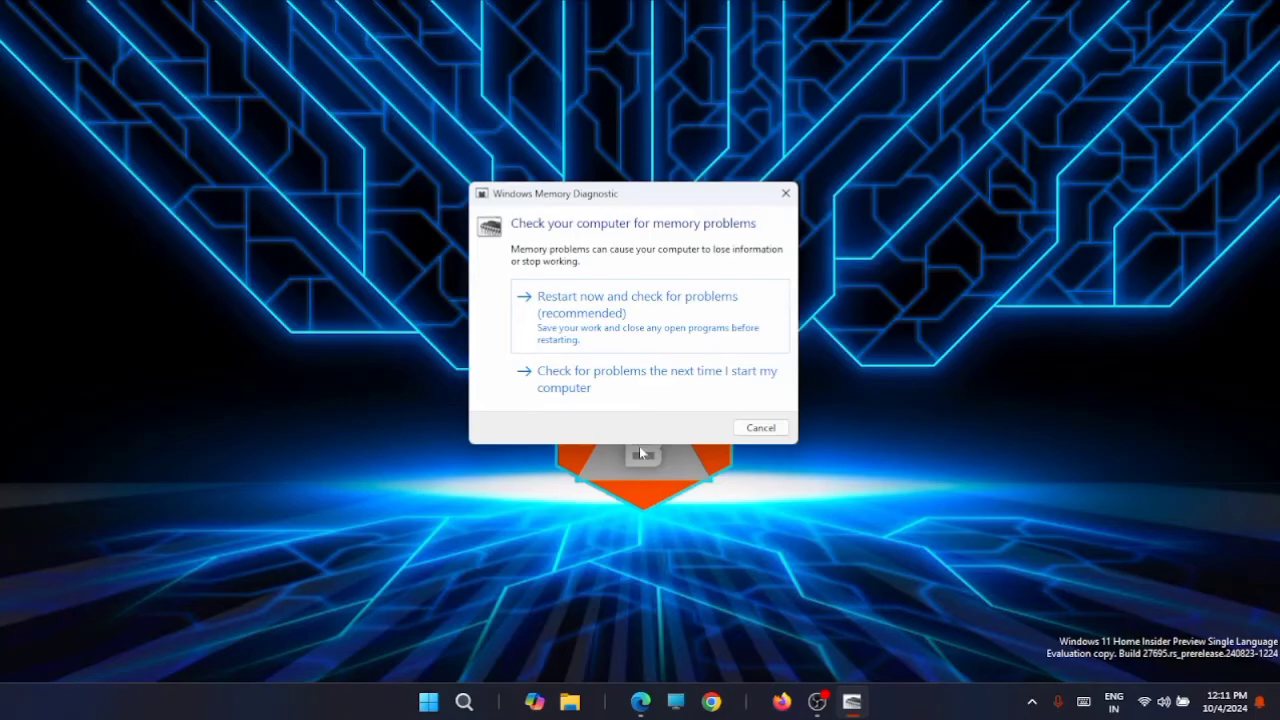
{"action": "mouse_move", "coordinate": [658, 318]}
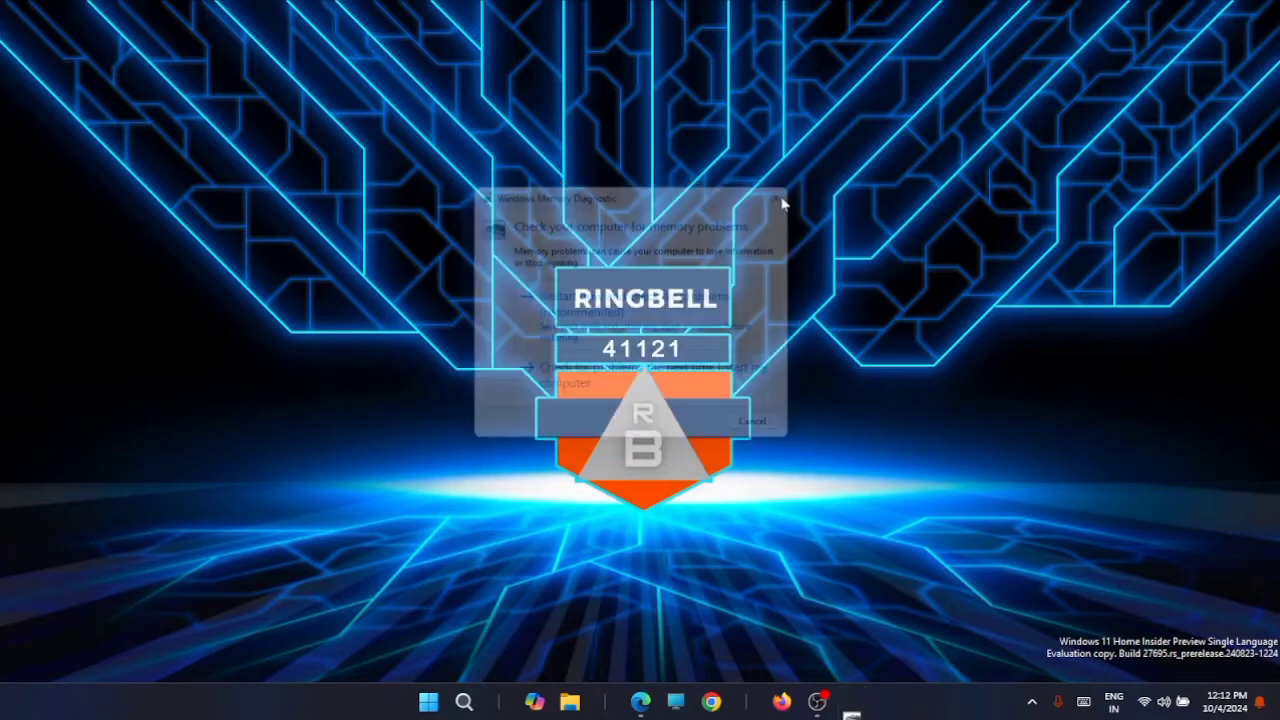
Dismiss the Memory Diagnostic prompt and reopen the empty Start search panel.
{"action": "left_click", "coordinate": [785, 200]}
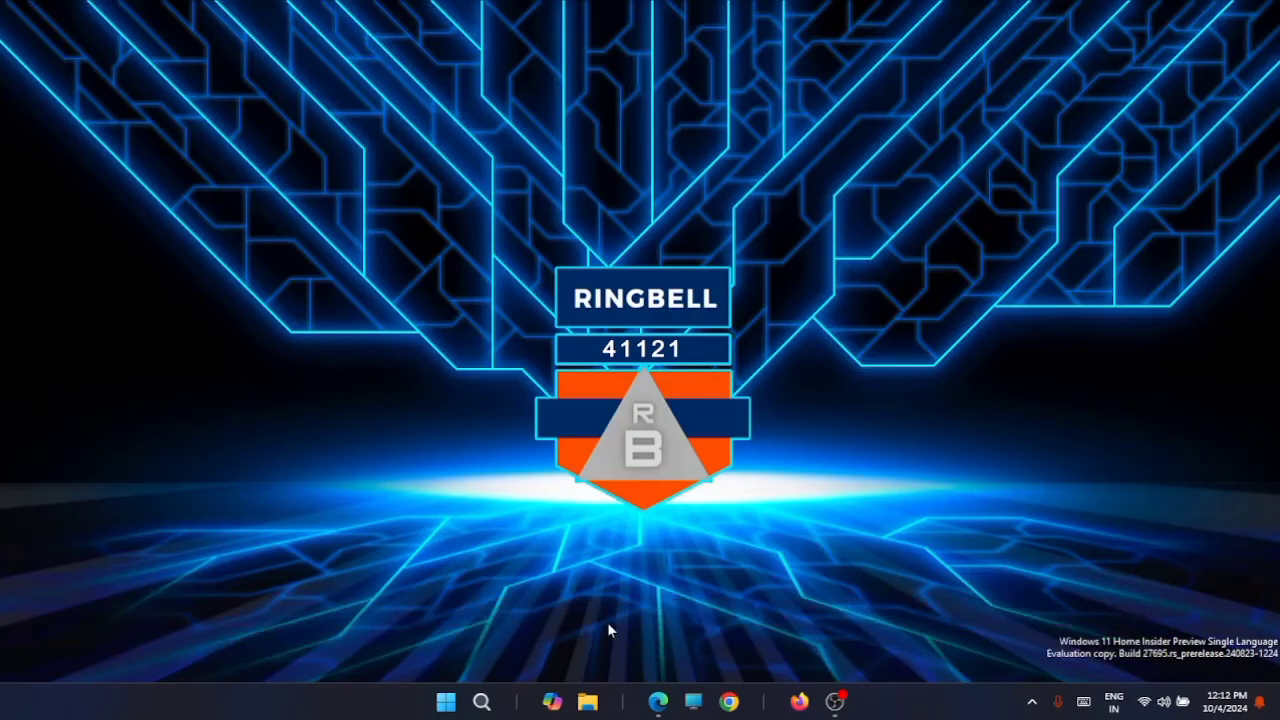
{"action": "mouse_move", "coordinate": [617, 641]}
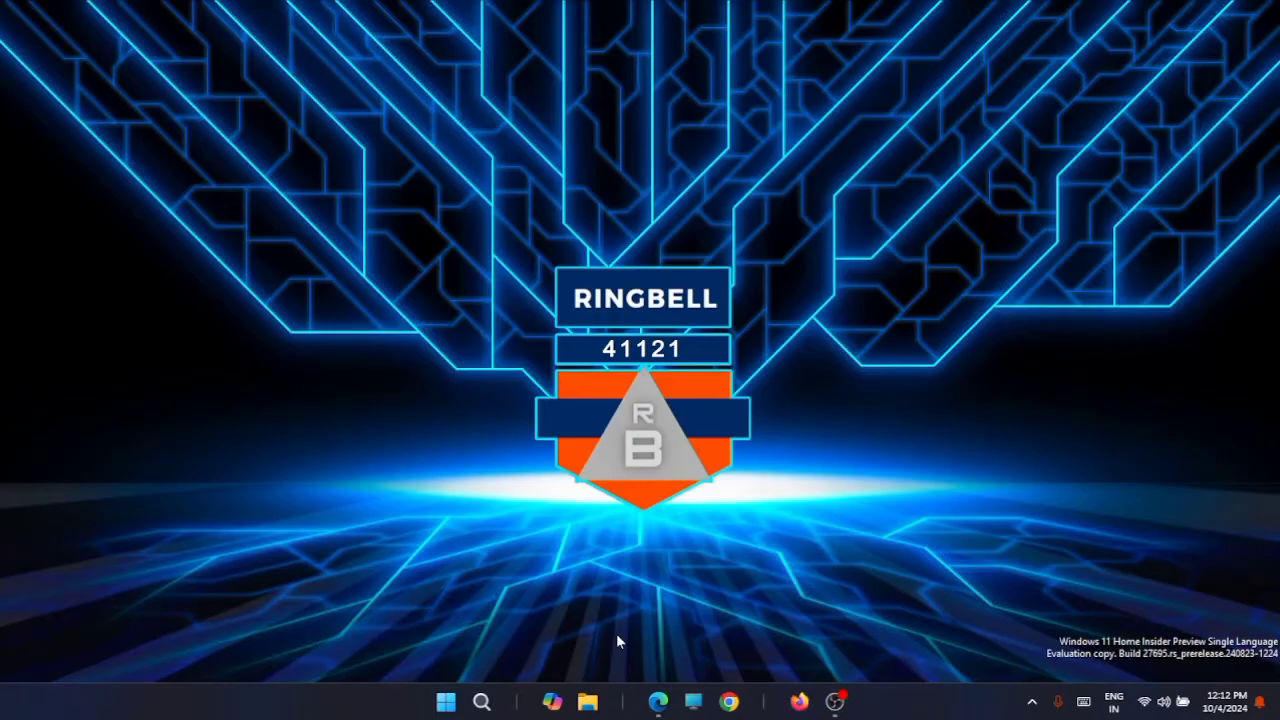
{"action": "left_click", "coordinate": [446, 701]}
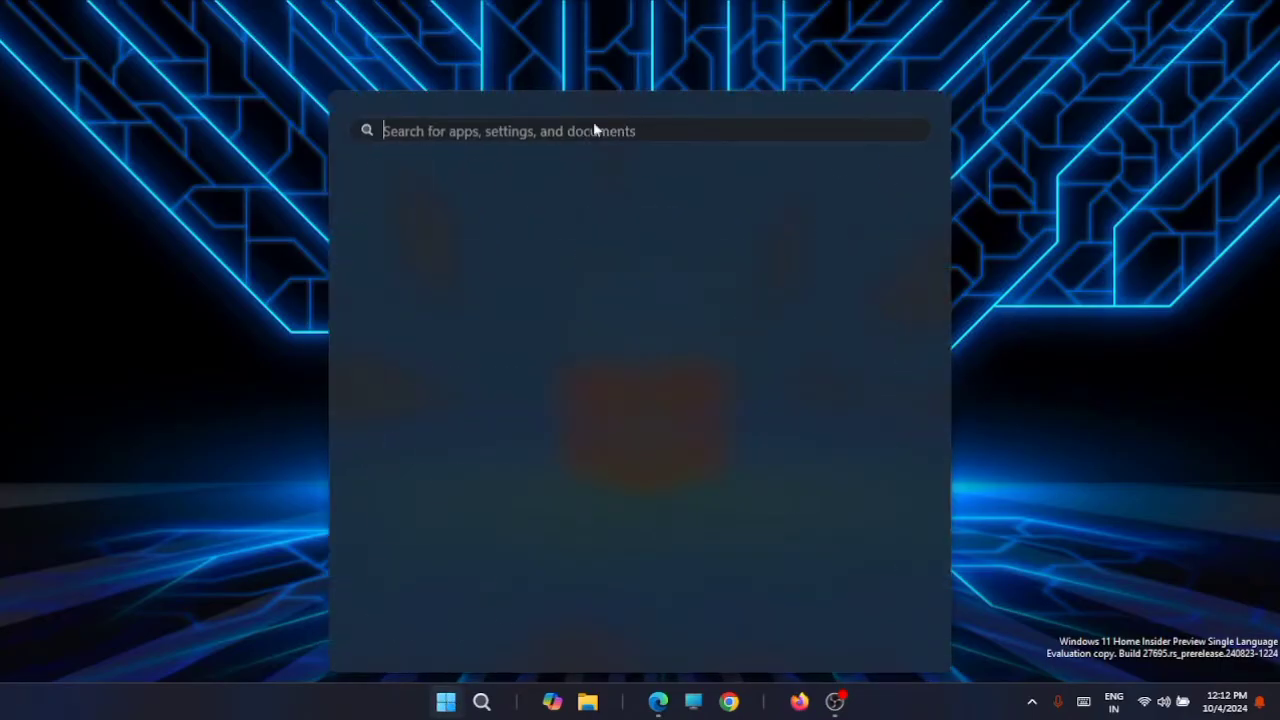
Search 'restore' and open the Control Panel Recovery page with System Restore tools.
{"action": "type", "text": "rest"}
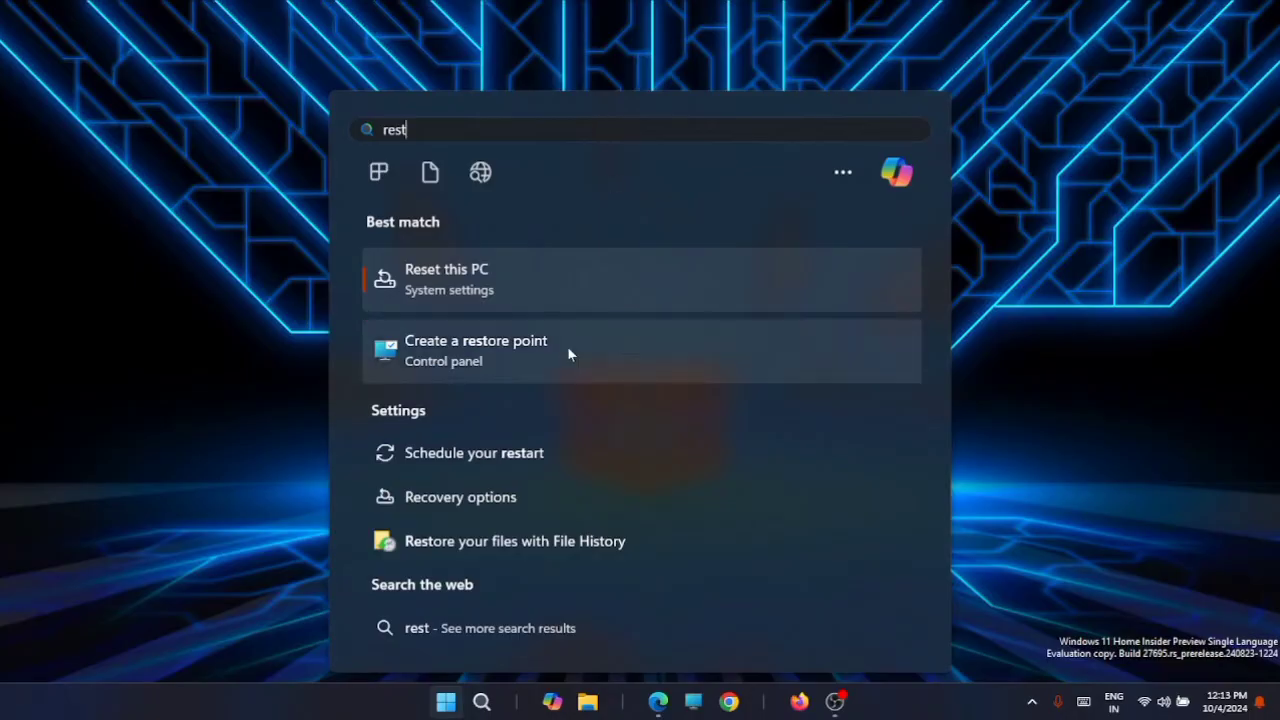
{"action": "type", "text": "ore"}
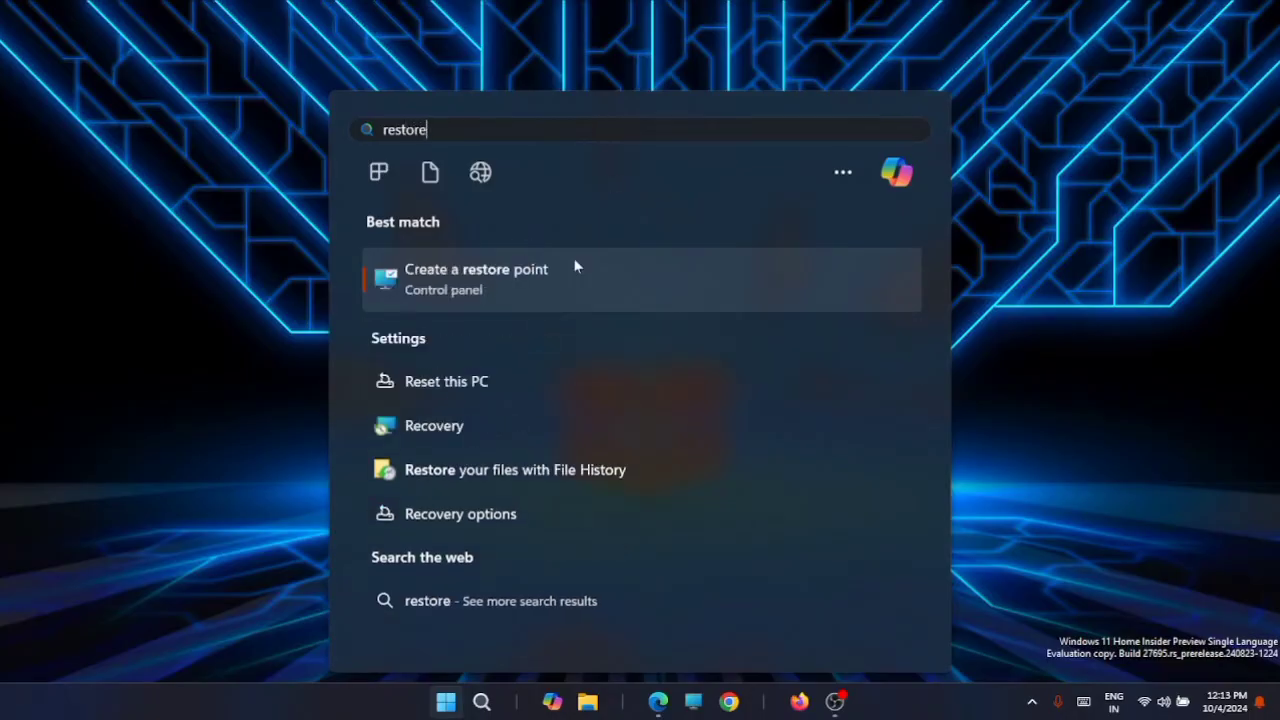
{"action": "mouse_move", "coordinate": [490, 425]}
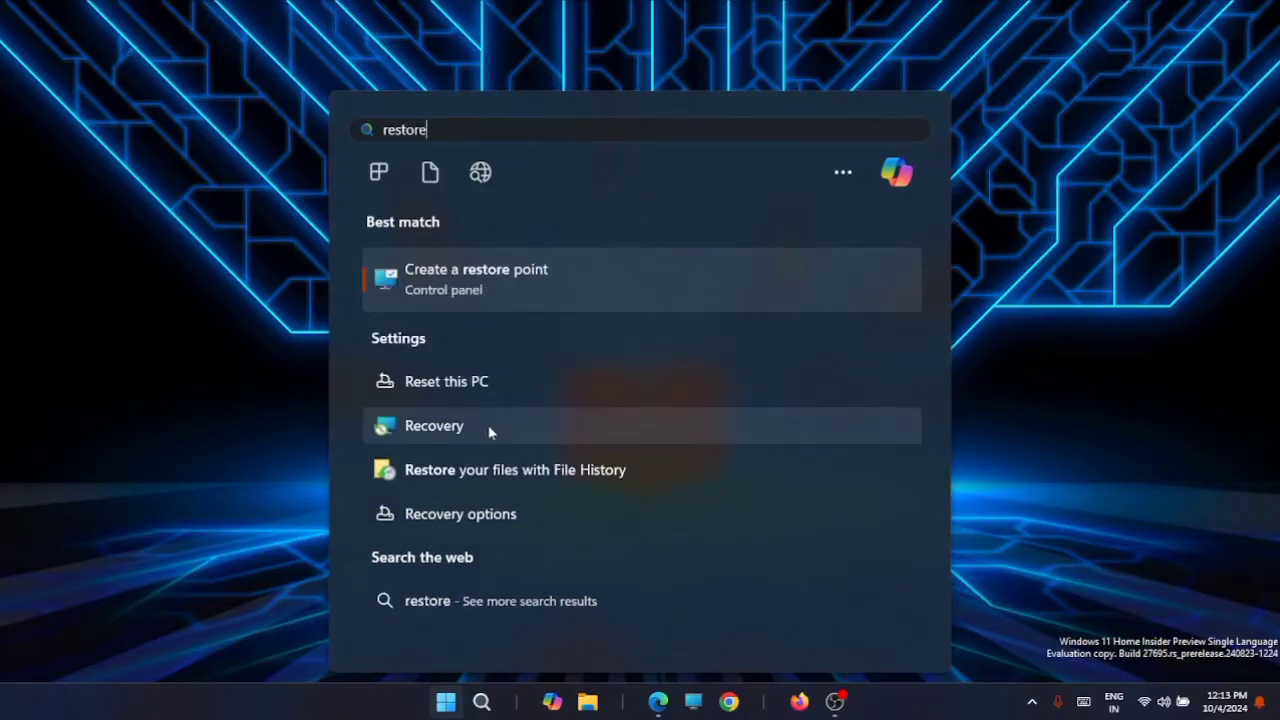
{"action": "left_click", "coordinate": [434, 425]}
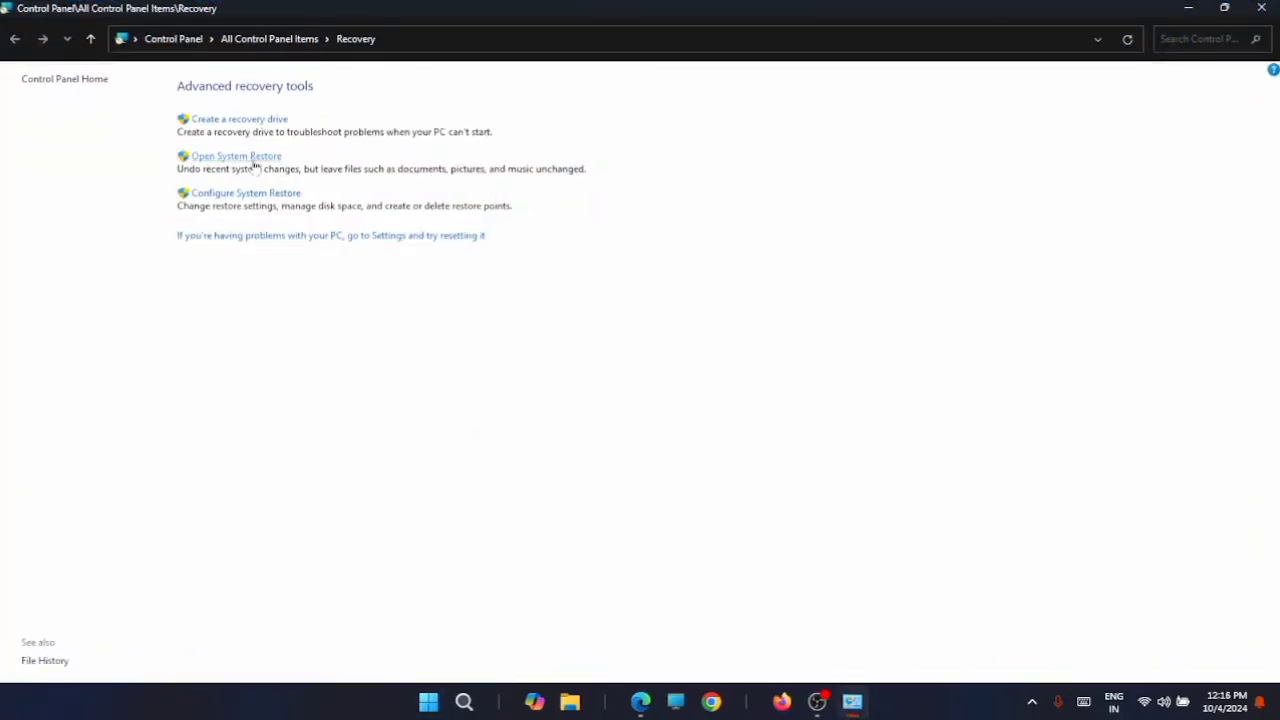
{"action": "left_click", "coordinate": [236, 156]}
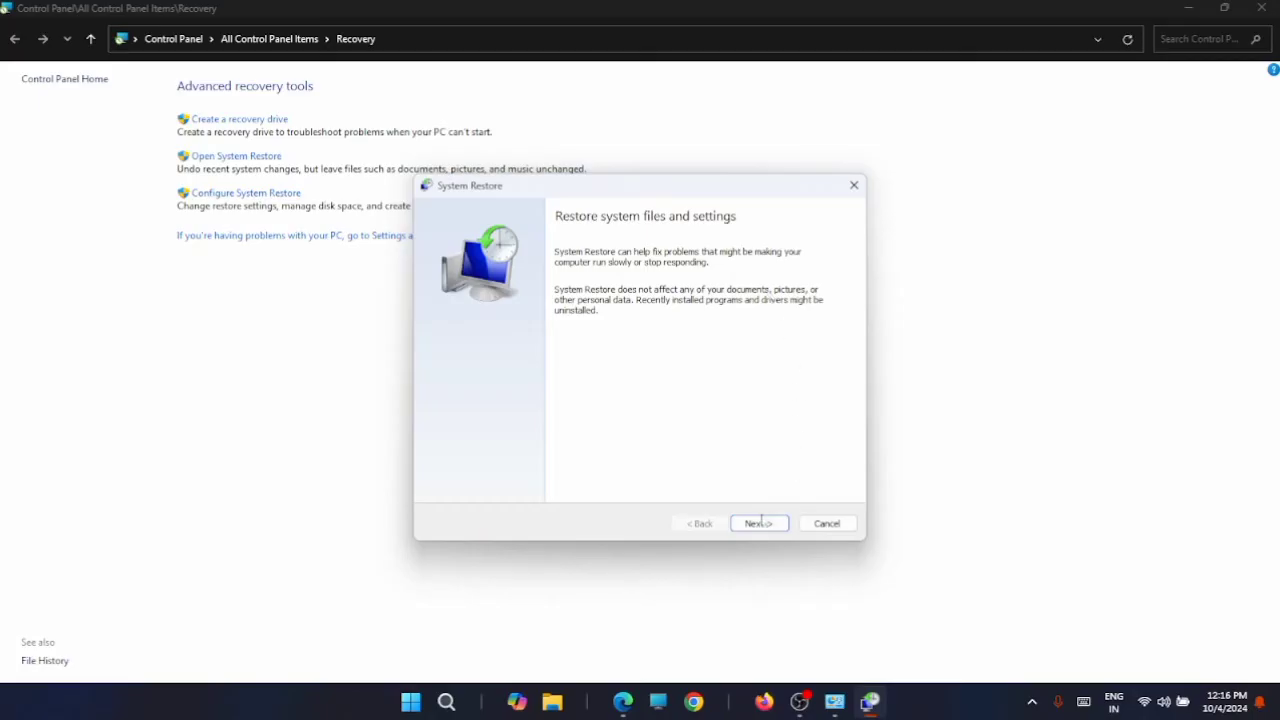
{"action": "left_click", "coordinate": [758, 523]}
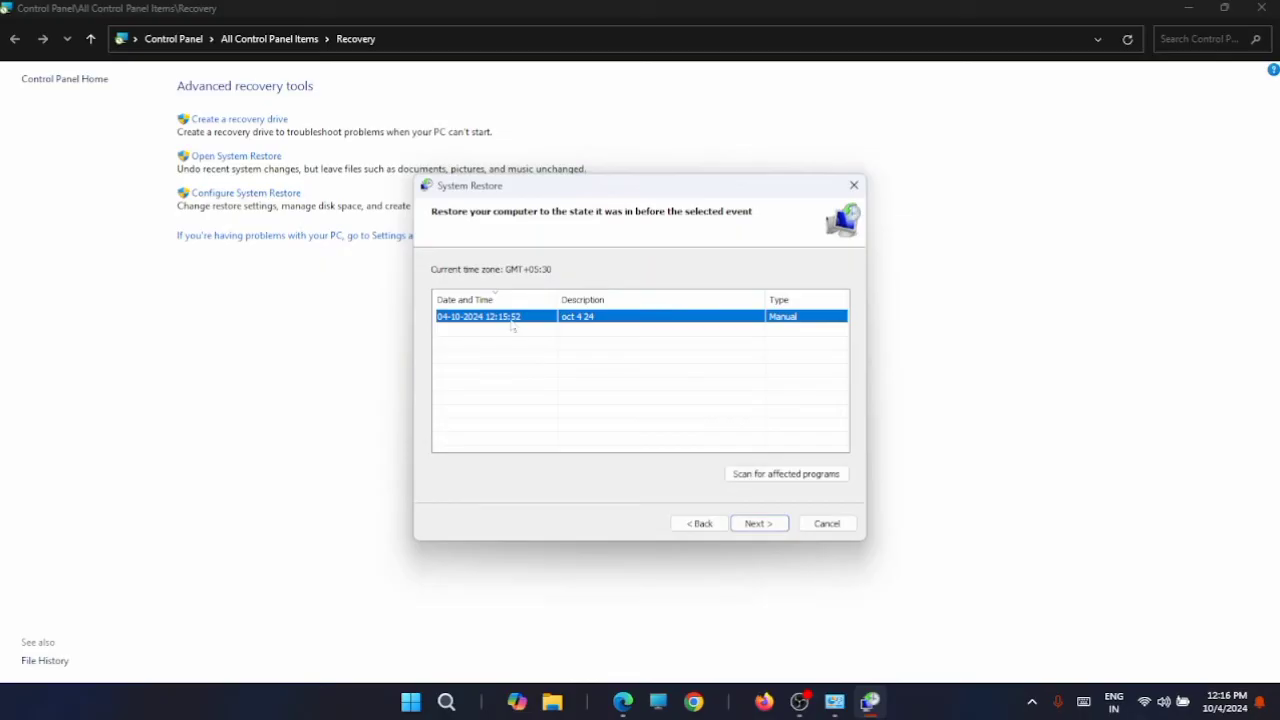
{"action": "mouse_move", "coordinate": [748, 419]}
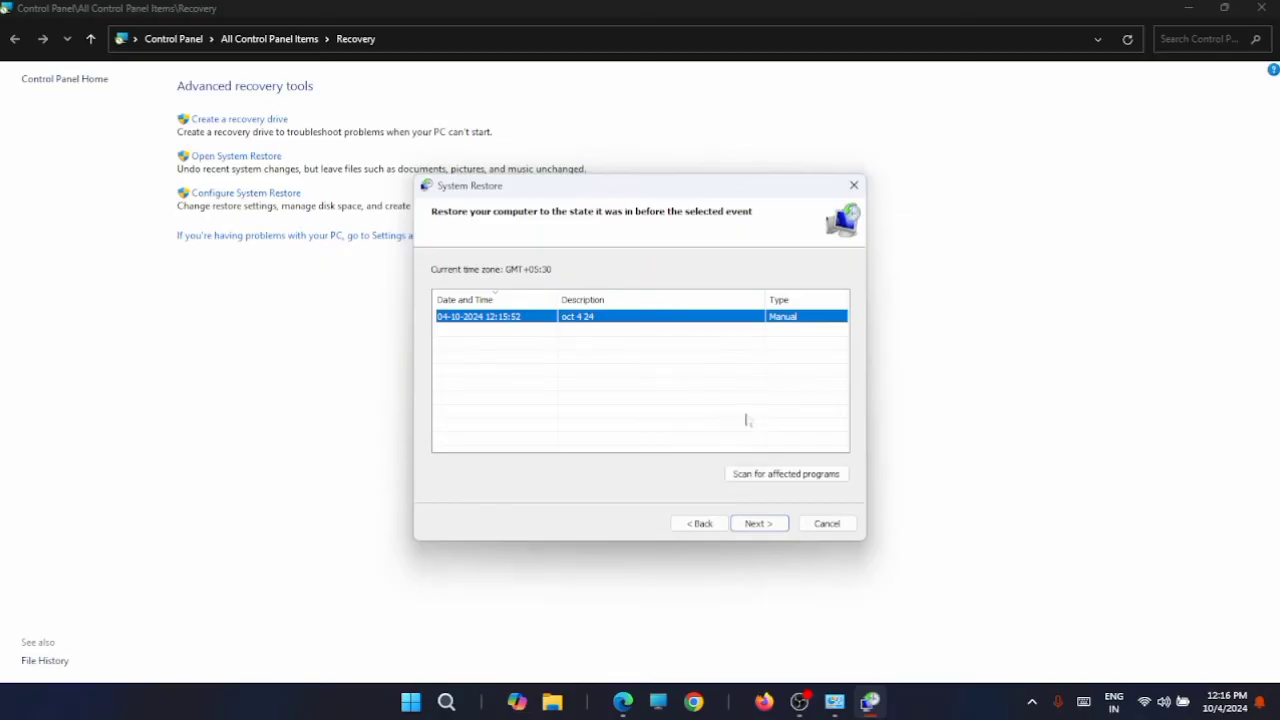
{"action": "left_click", "coordinate": [757, 523]}
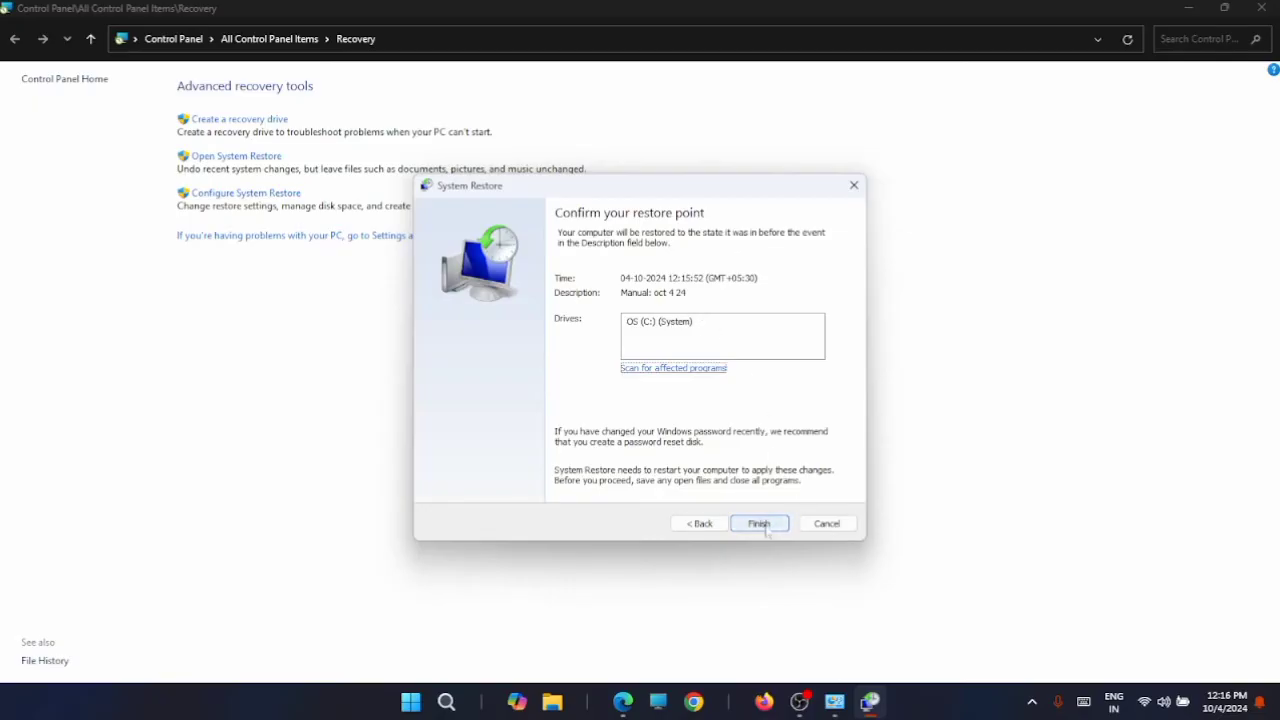
{"action": "mouse_move", "coordinate": [811, 418]}
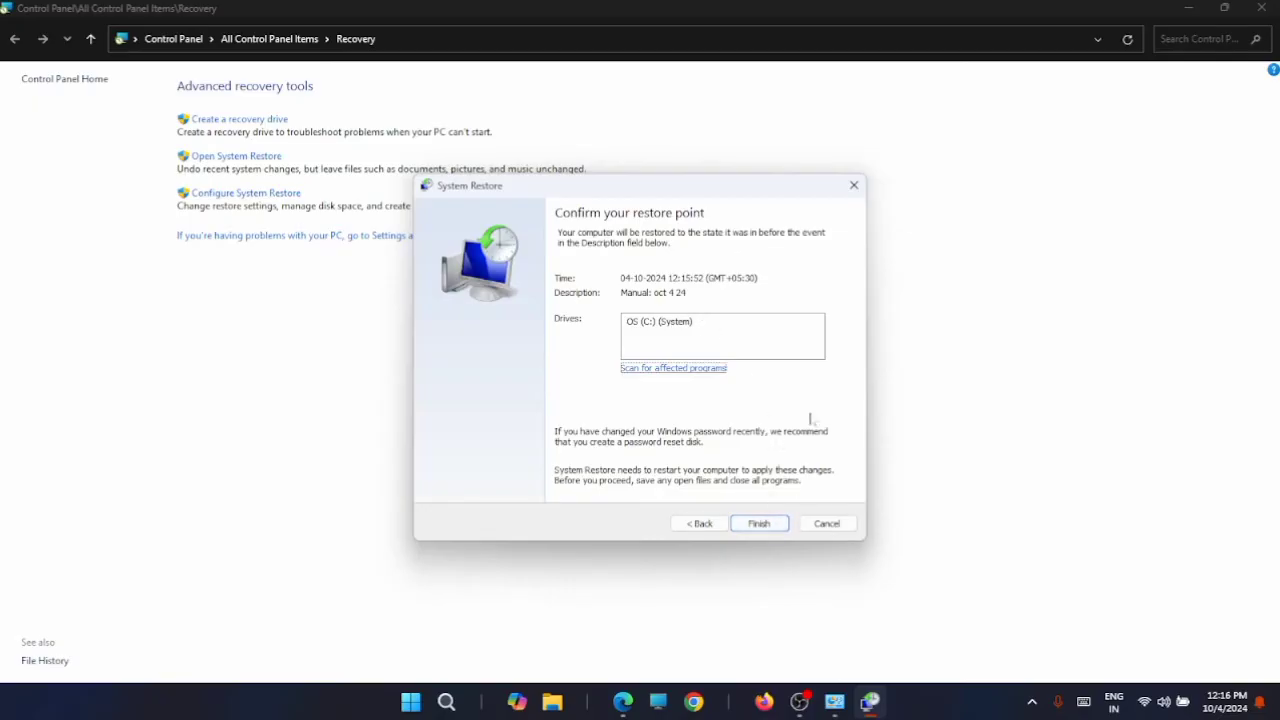
{"action": "mouse_move", "coordinate": [785, 405]}
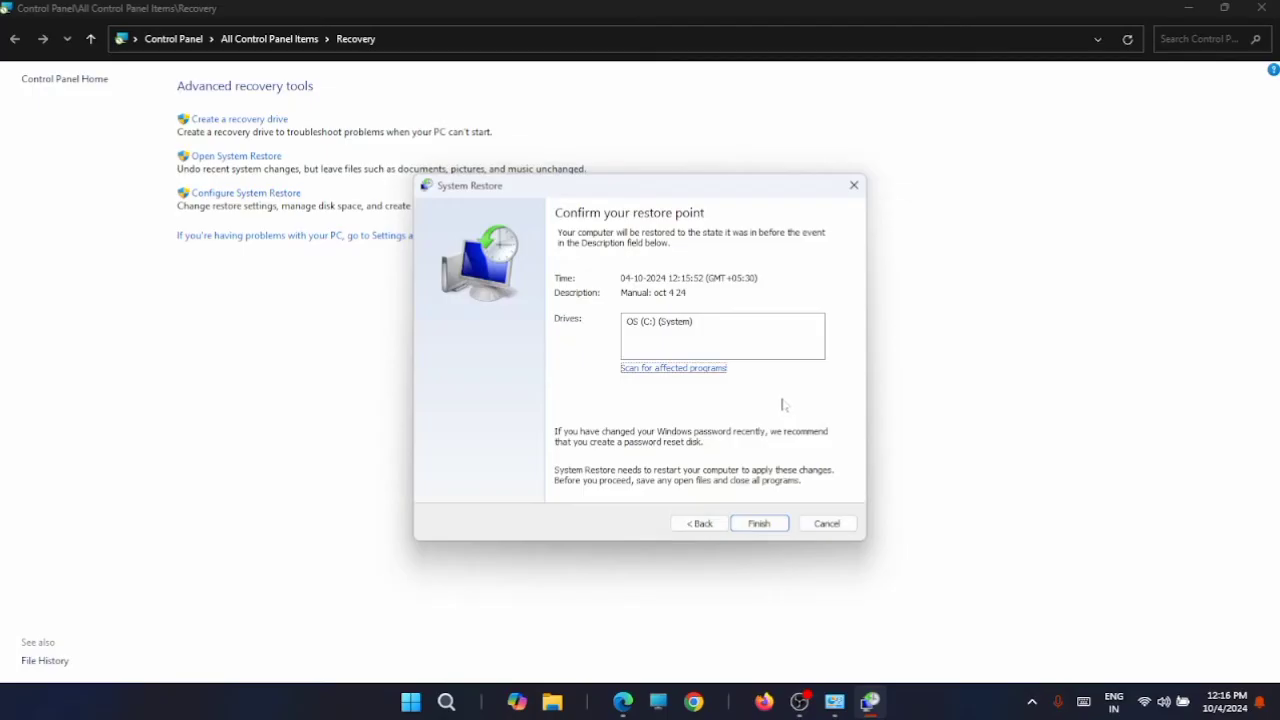
{"action": "mouse_move", "coordinate": [854, 186]}
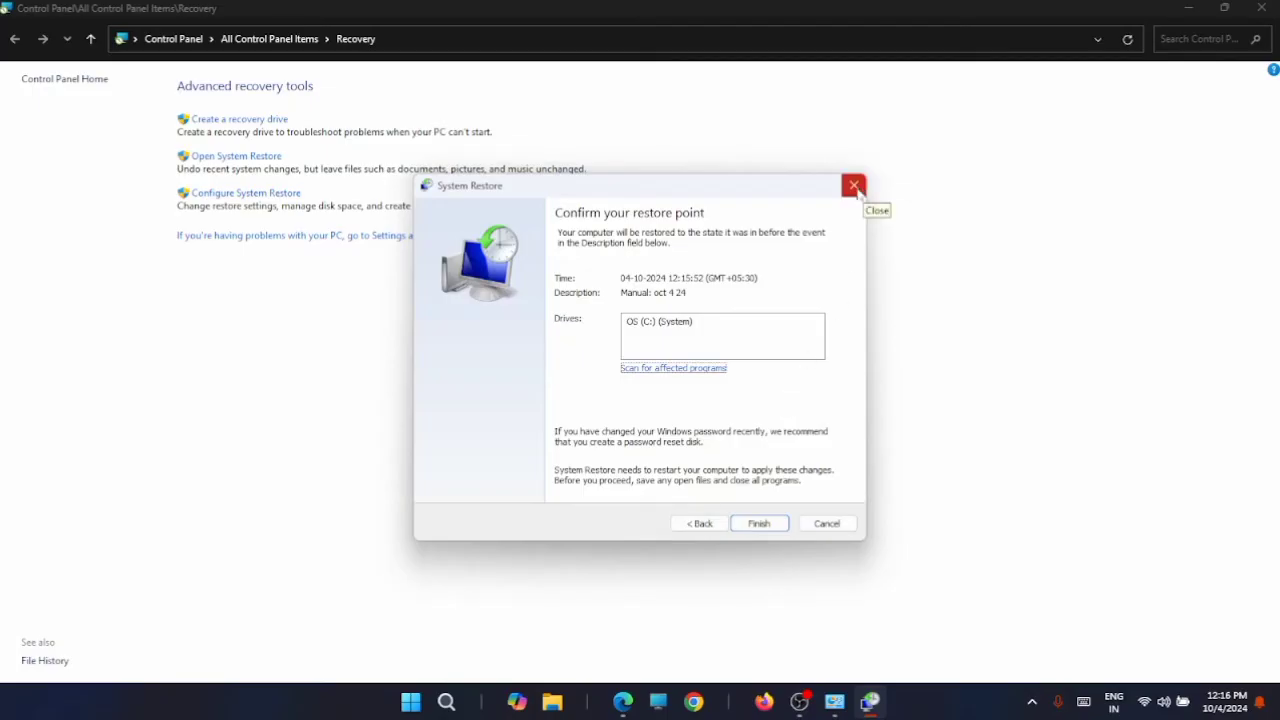
{"action": "left_click", "coordinate": [853, 186]}
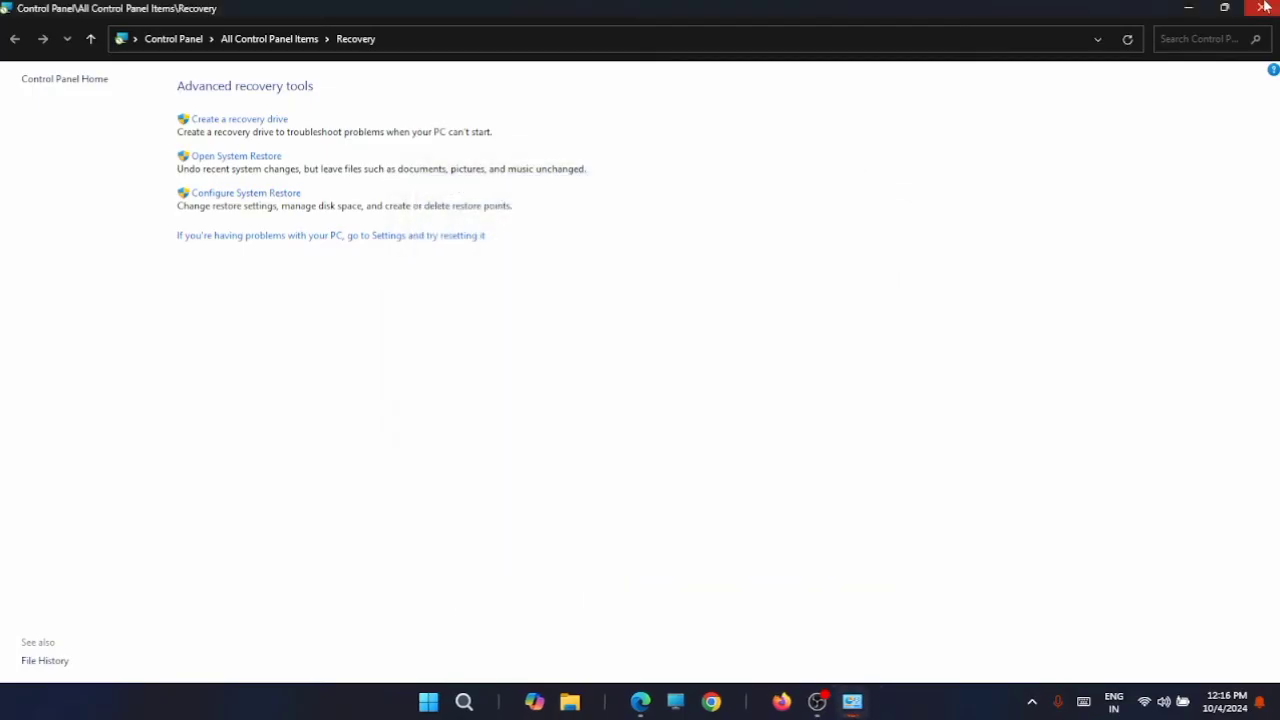
Close the Control Panel Recovery window, returning to the empty desktop.
{"action": "left_click", "coordinate": [1263, 8]}
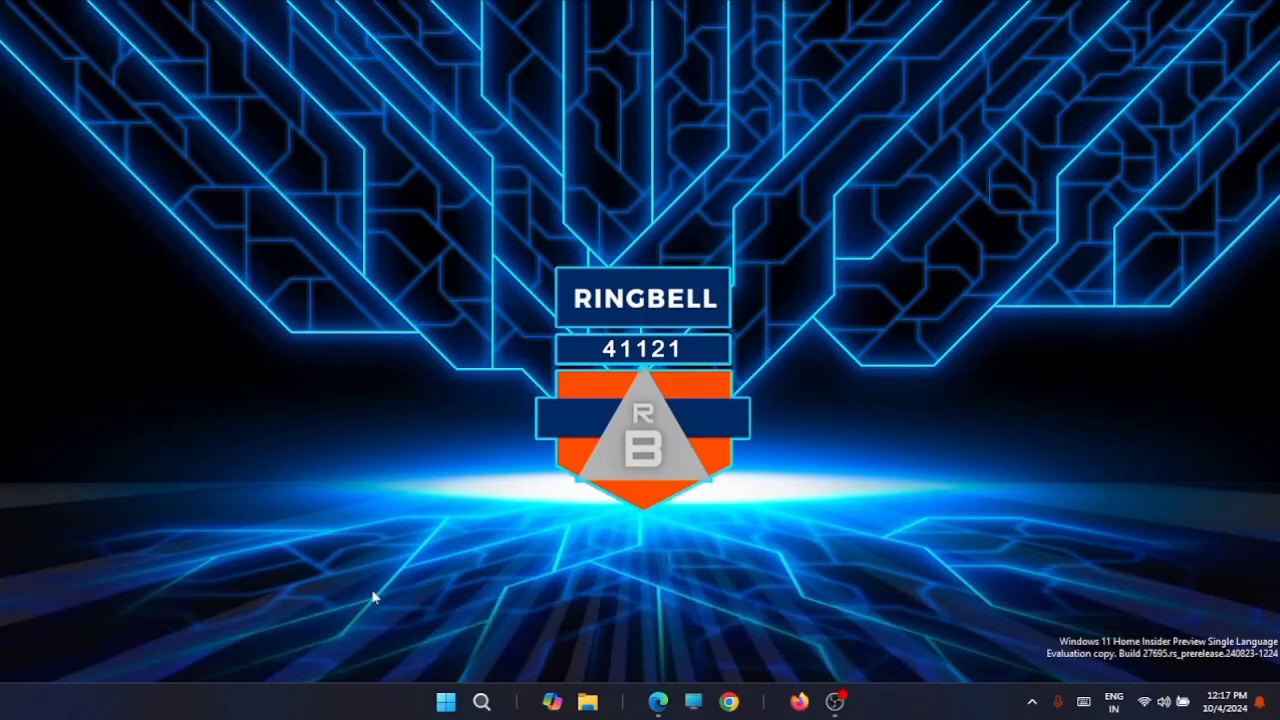
{"action": "mouse_move", "coordinate": [573, 557]}
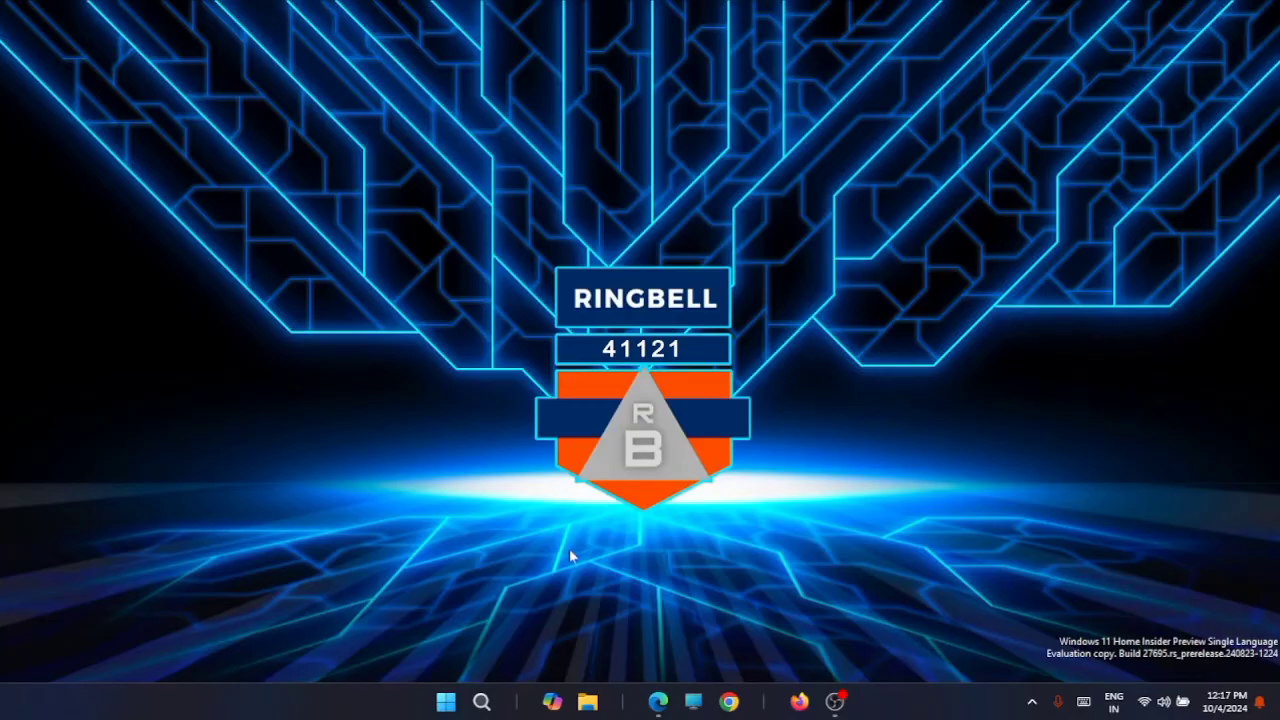
{"action": "mouse_move", "coordinate": [610, 553]}
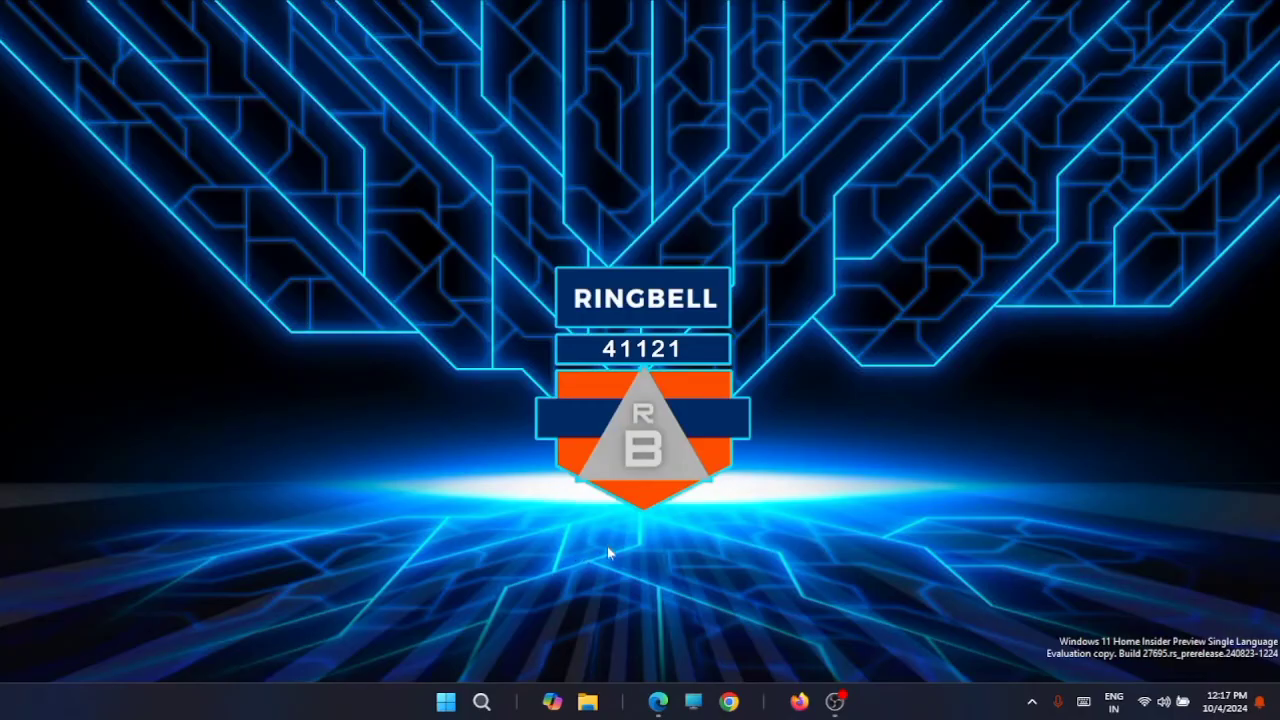
{"action": "mouse_move", "coordinate": [625, 547]}
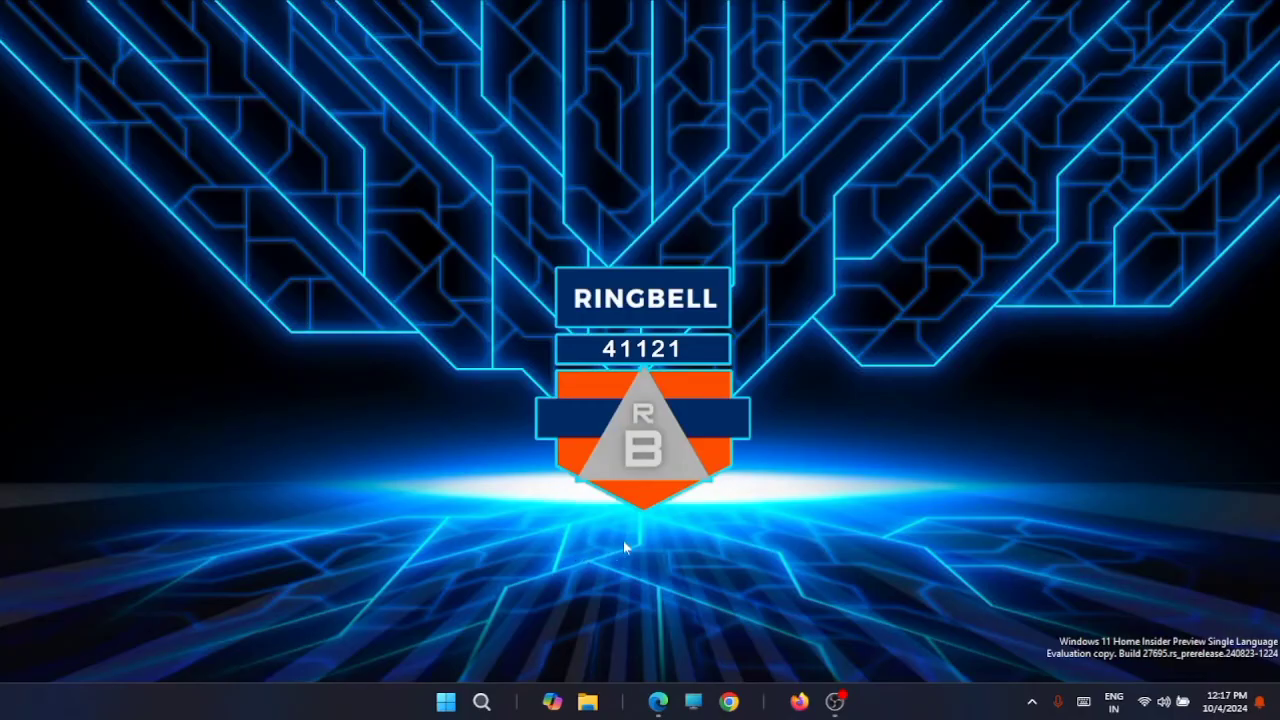
{"action": "mouse_move", "coordinate": [688, 515]}
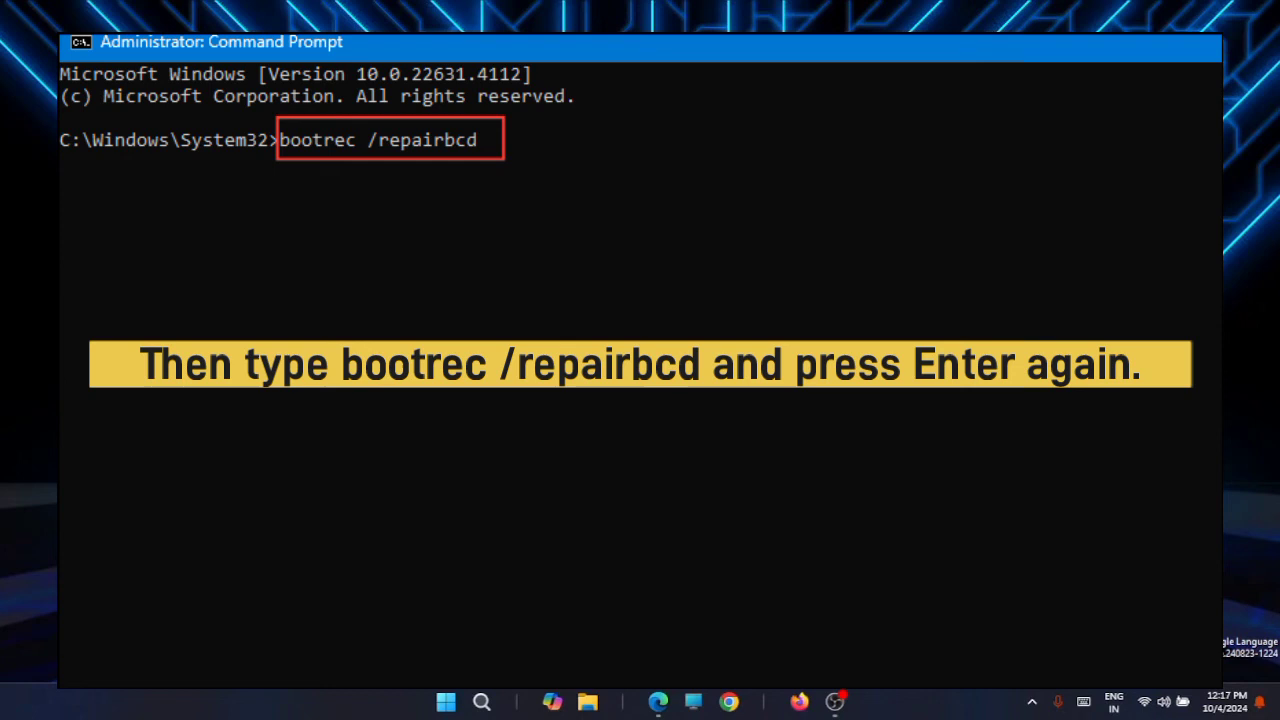
Enter 'bootrec /osscan' at the administrator Command Prompt after bootrec /repairbcd.
{"action": "type", "text": "bootrec /osscan"}
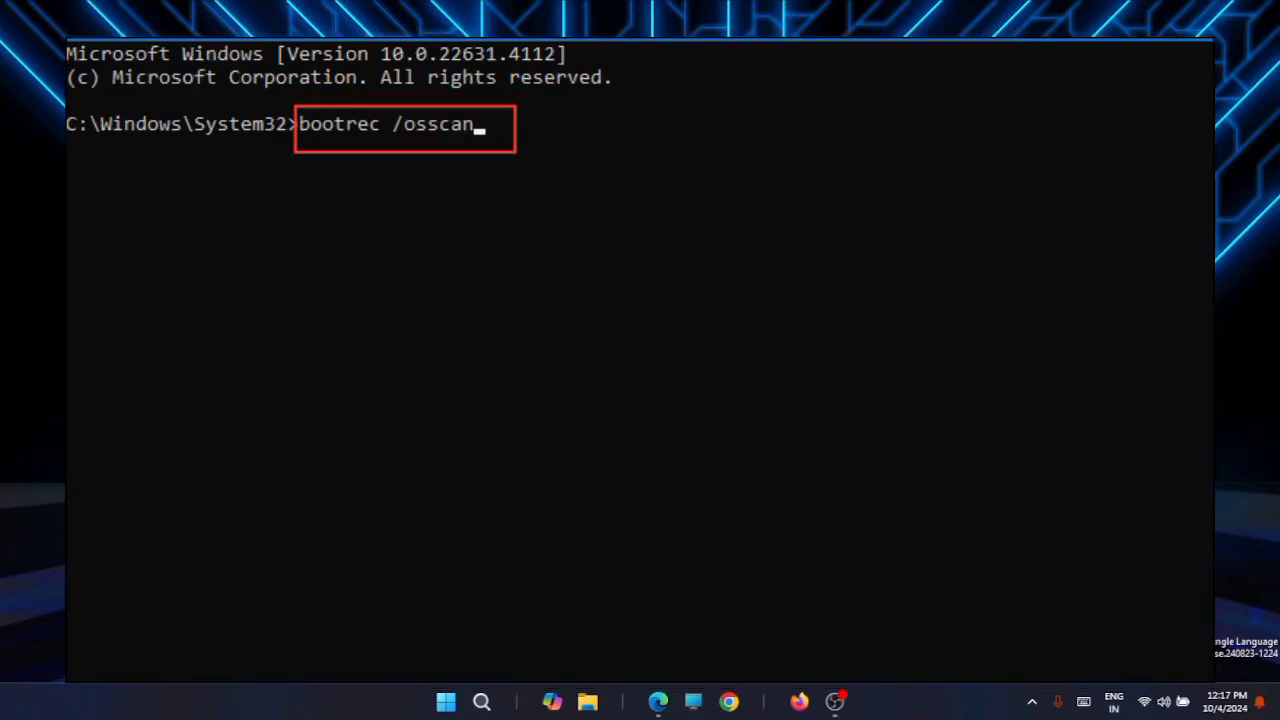